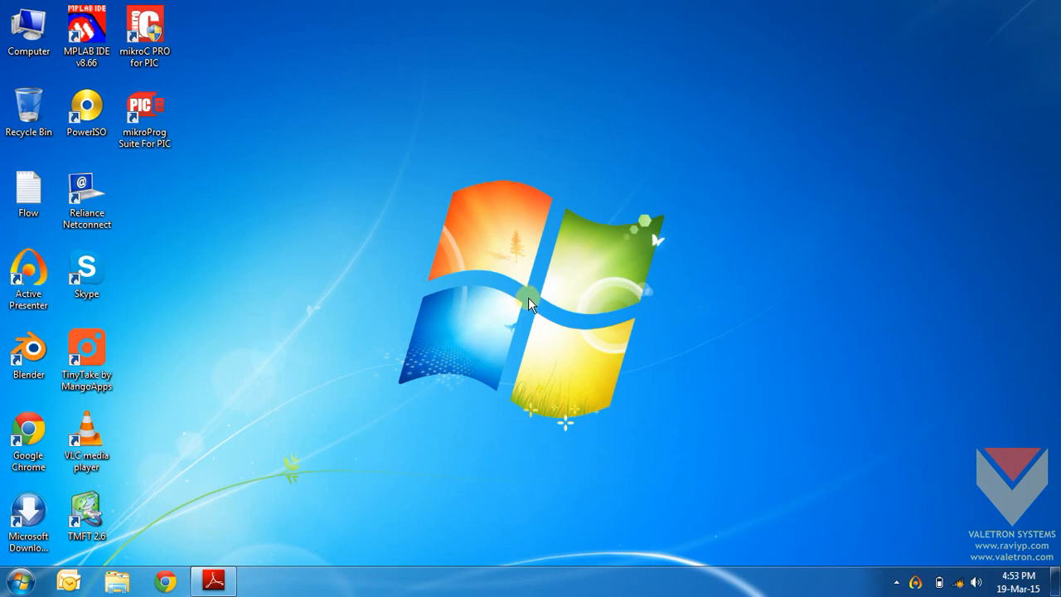
mouse_move(291, 454)
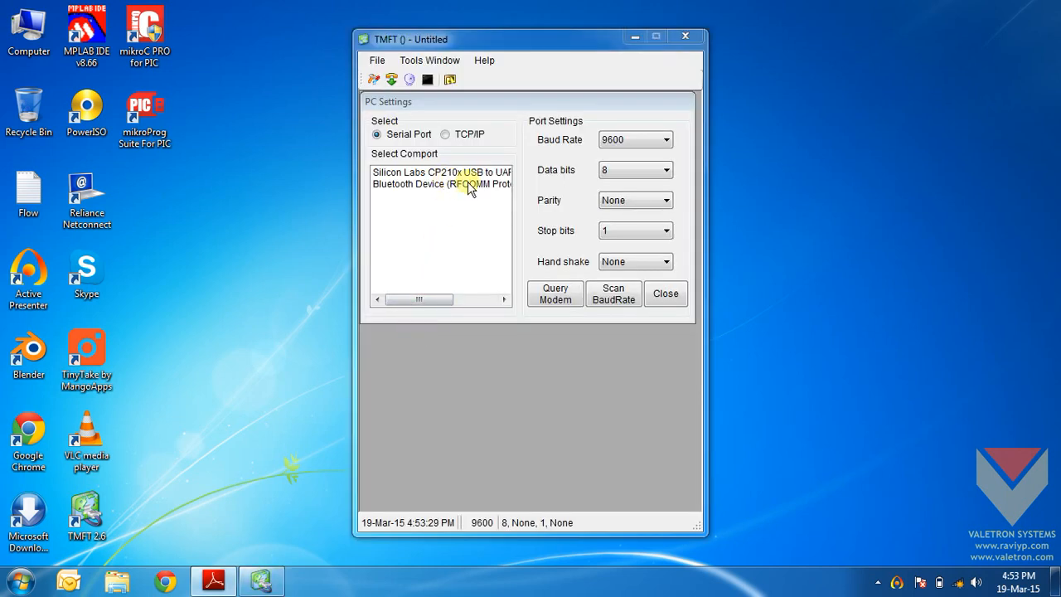
- Select the CP210x bridge on COM11, keeping 9600 baud, 8 data bits, no parity, 1 stop bit
left_click_drag(419, 300, 472, 300)
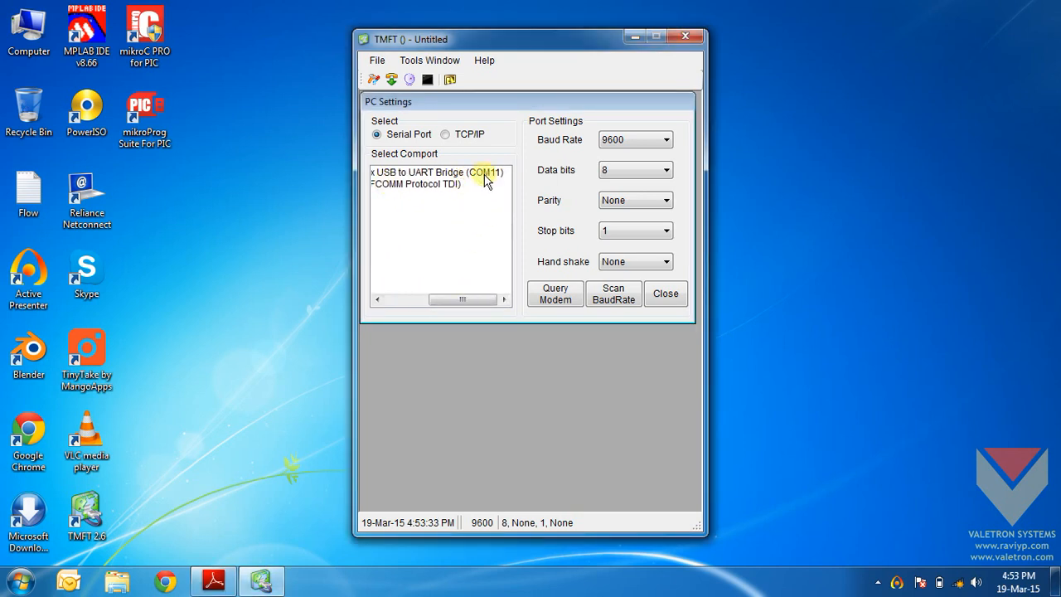
left_click(435, 171)
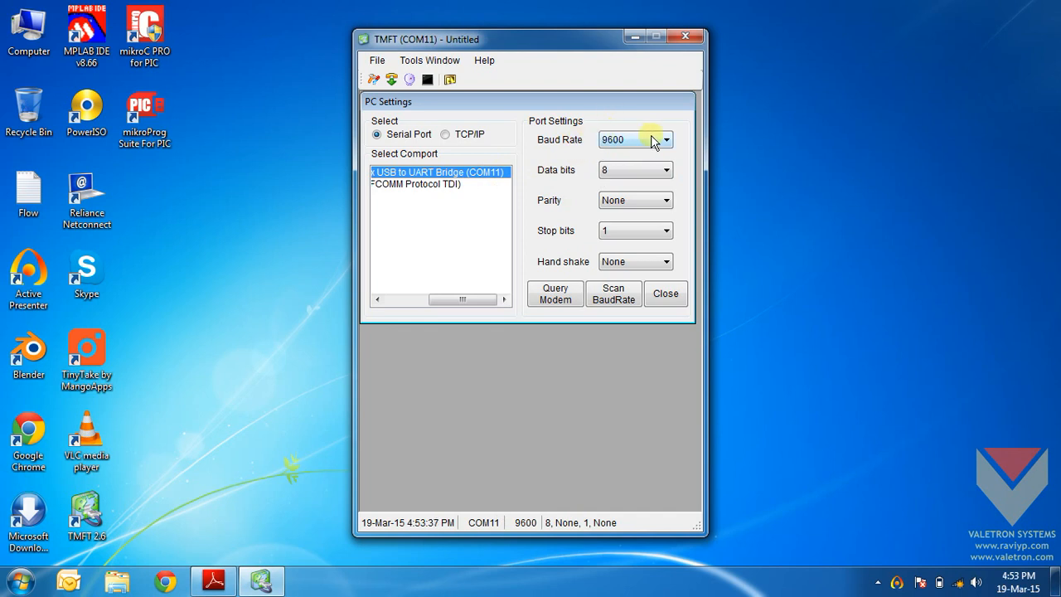
mouse_move(626, 176)
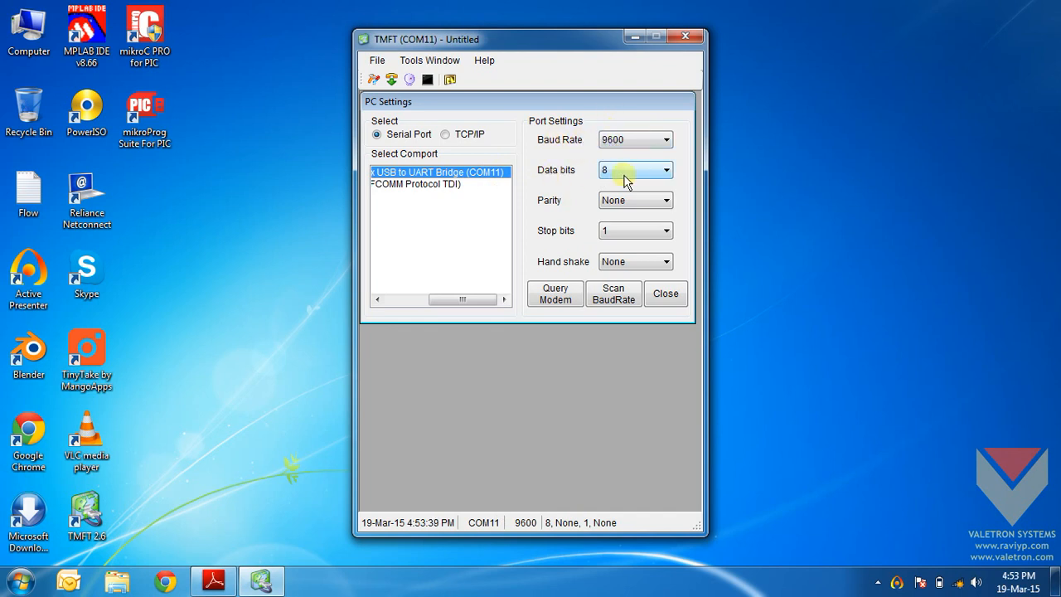
mouse_move(568, 238)
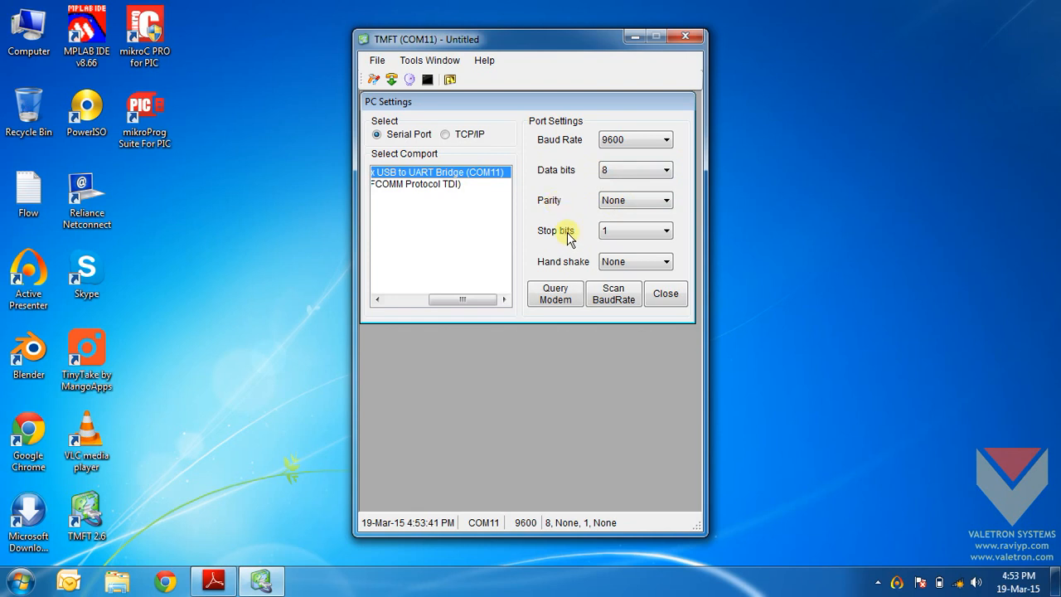
mouse_move(562, 271)
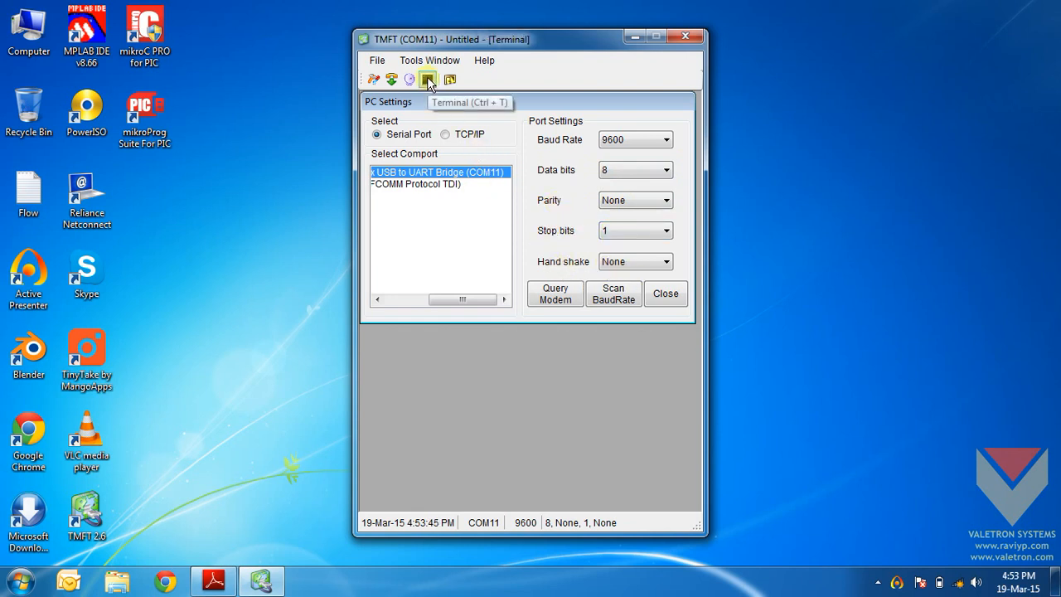
- Open the terminal window on COM11 at 9600 baud
left_click(435, 79)
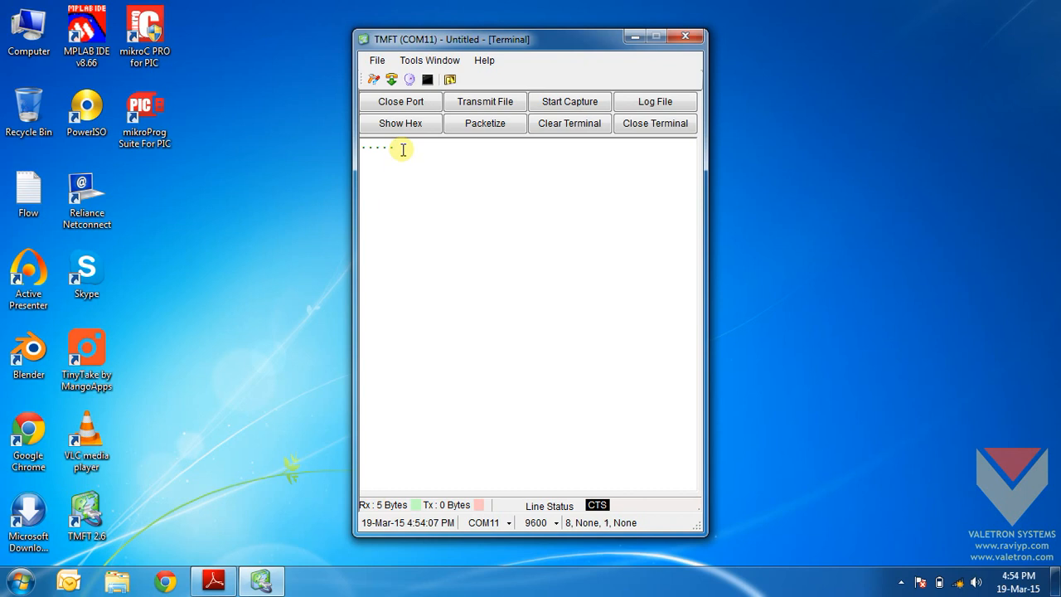
mouse_move(206, 491)
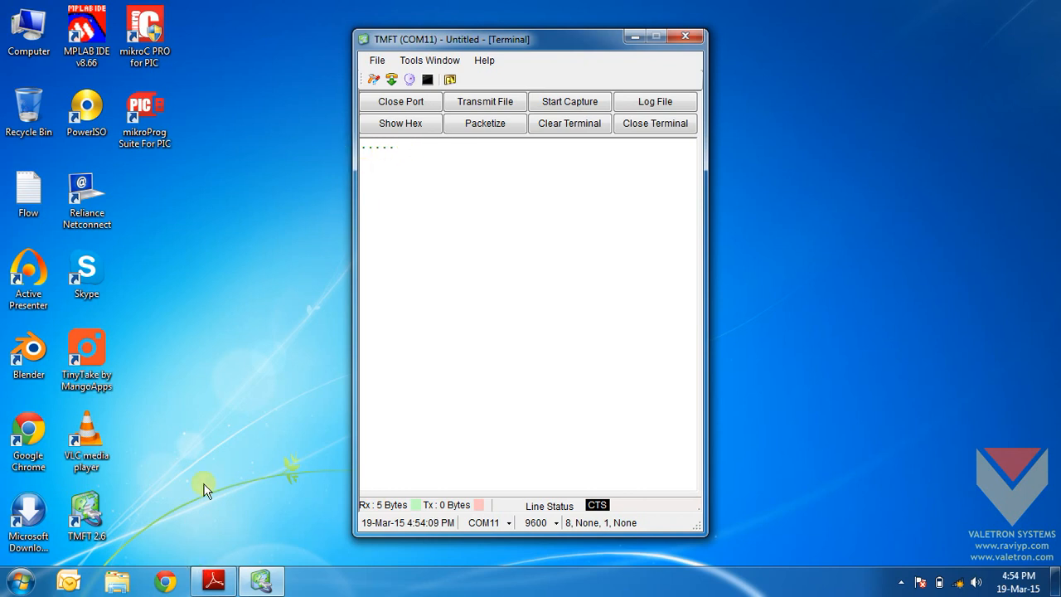
left_click(213, 581)
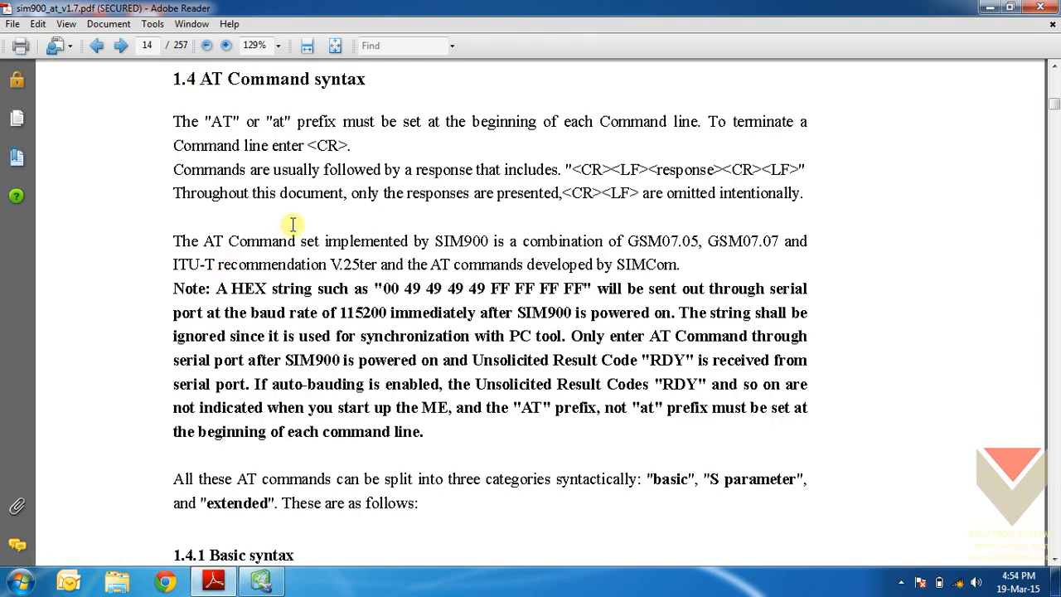
scroll("down", 3)
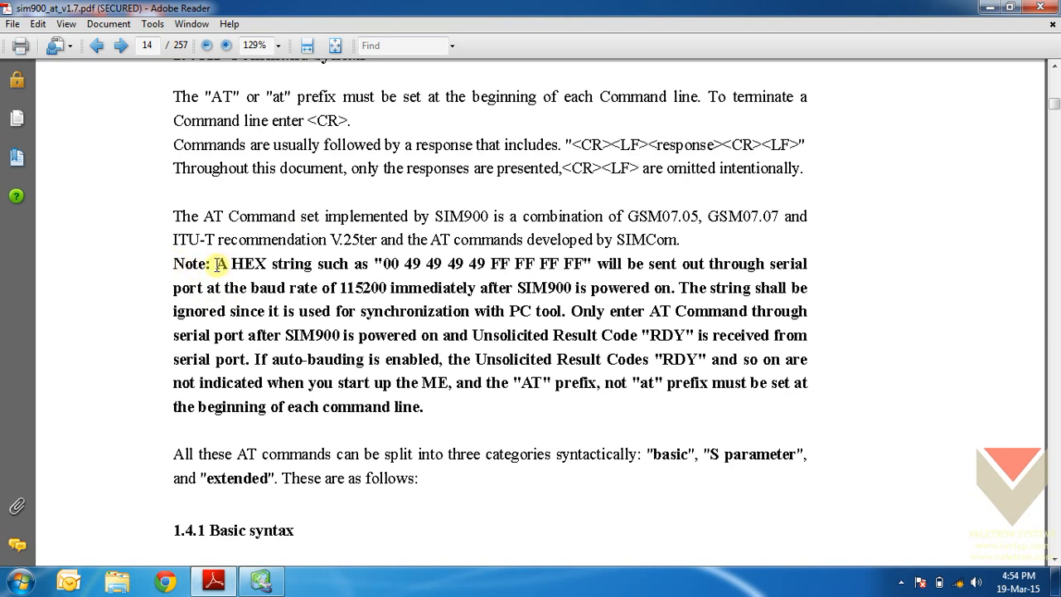
left_click_drag(216, 264, 580, 264)
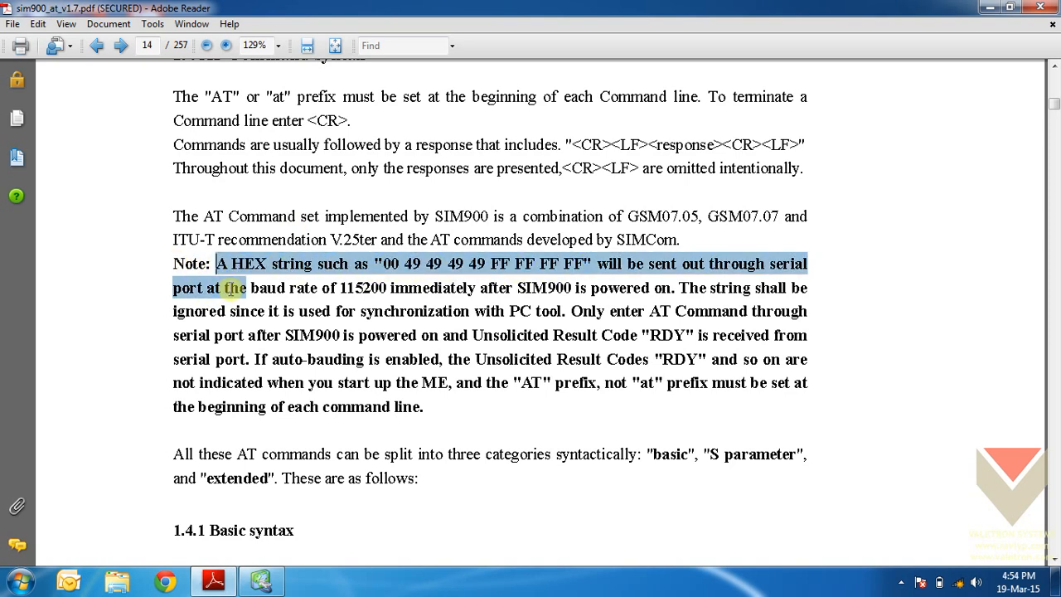
left_click_drag(236, 288, 561, 288)
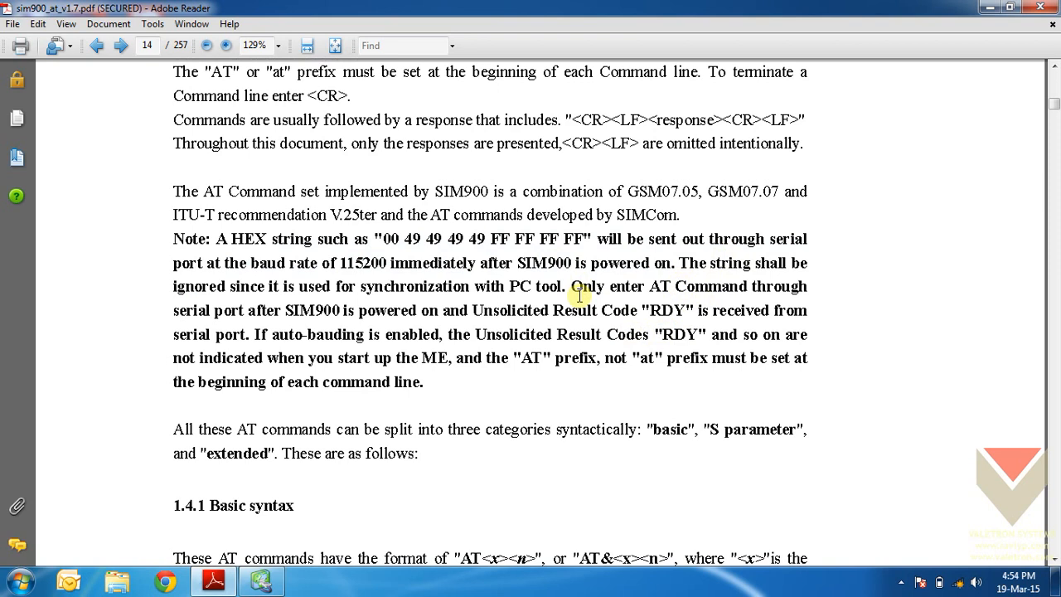
mouse_move(512, 357)
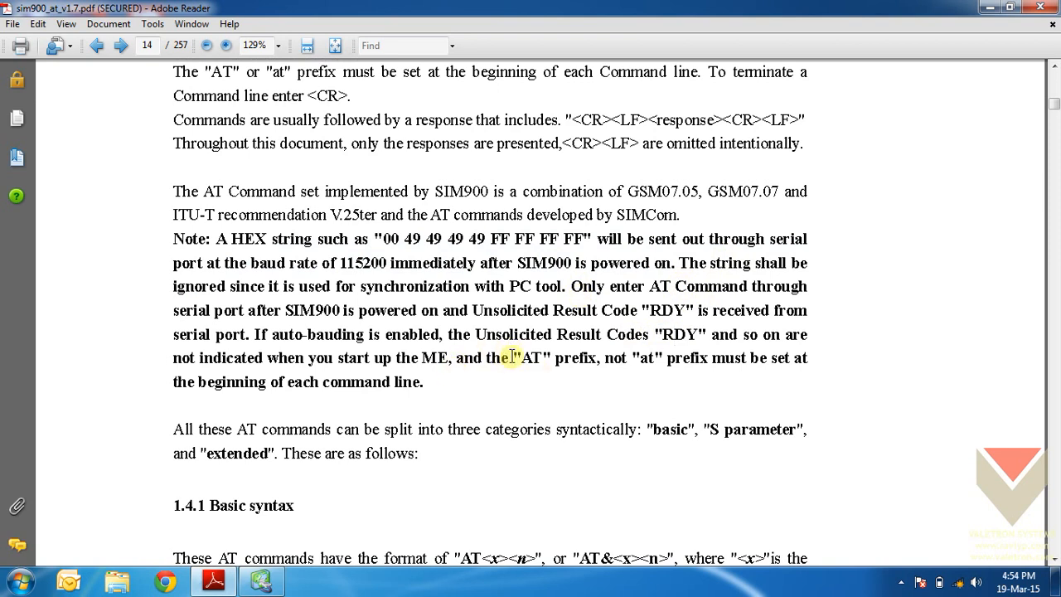
double_click(532, 359)
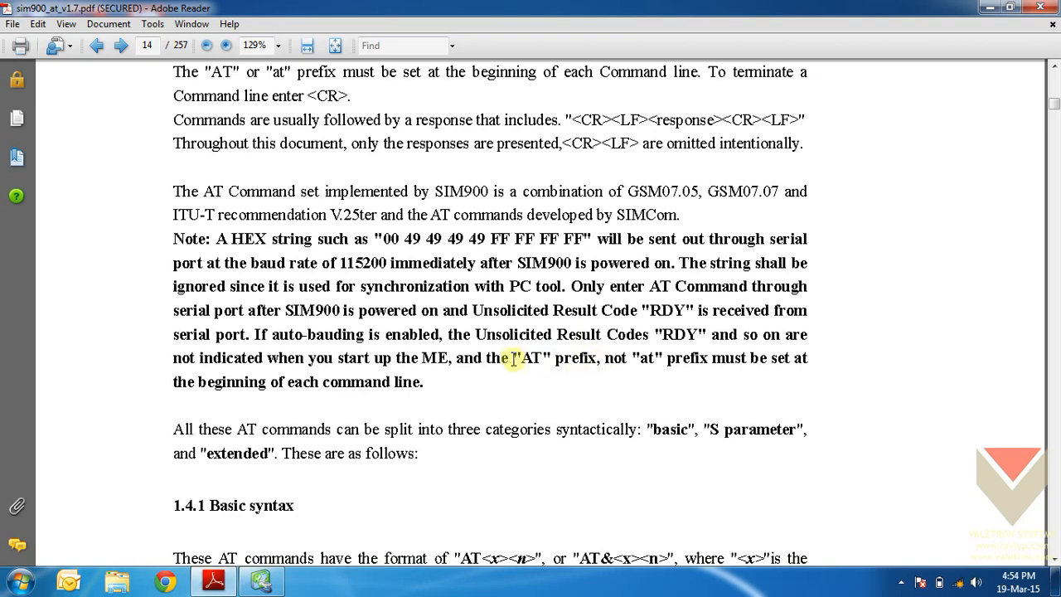
double_click(523, 359)
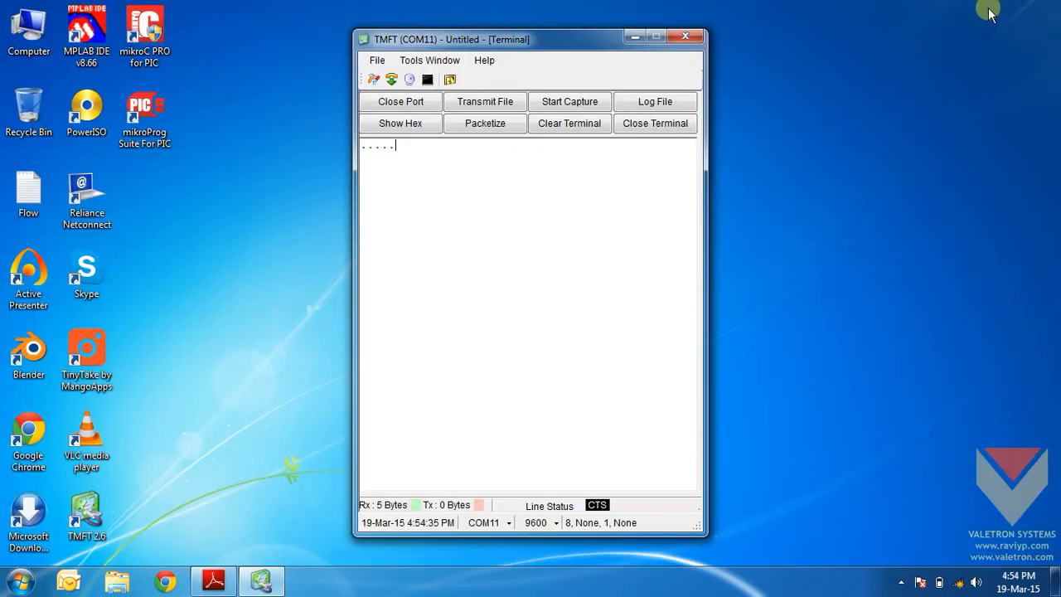
mouse_move(514, 172)
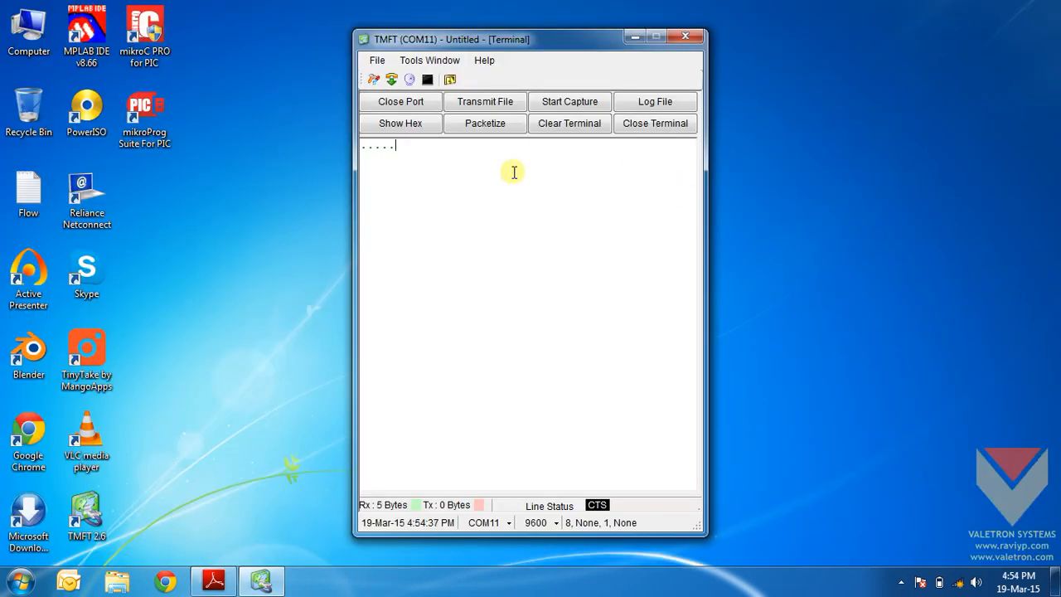
- Send AT to the SIM900 and get OK back
type("at")
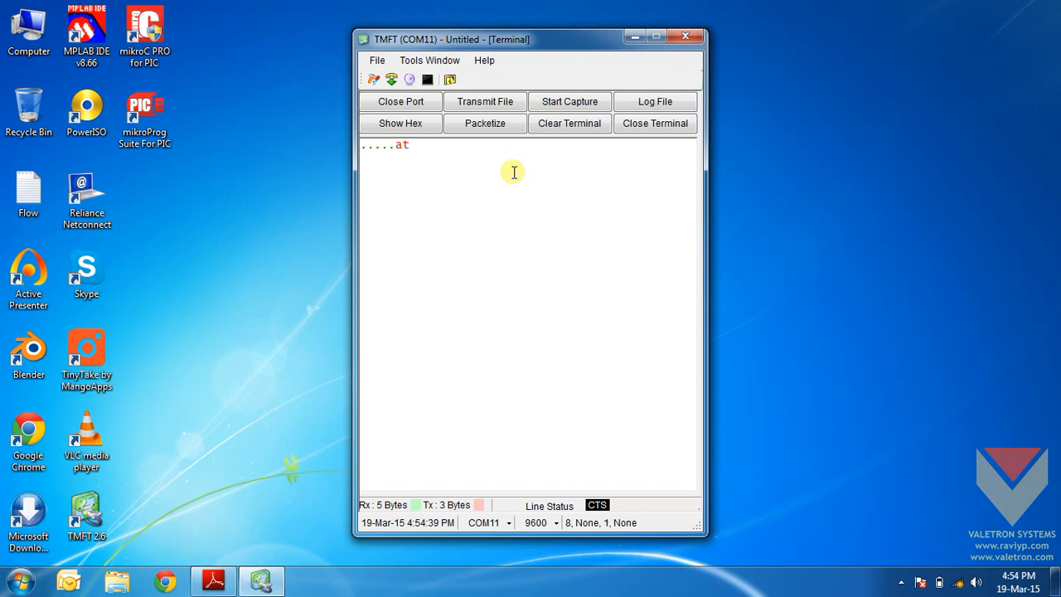
type("at")
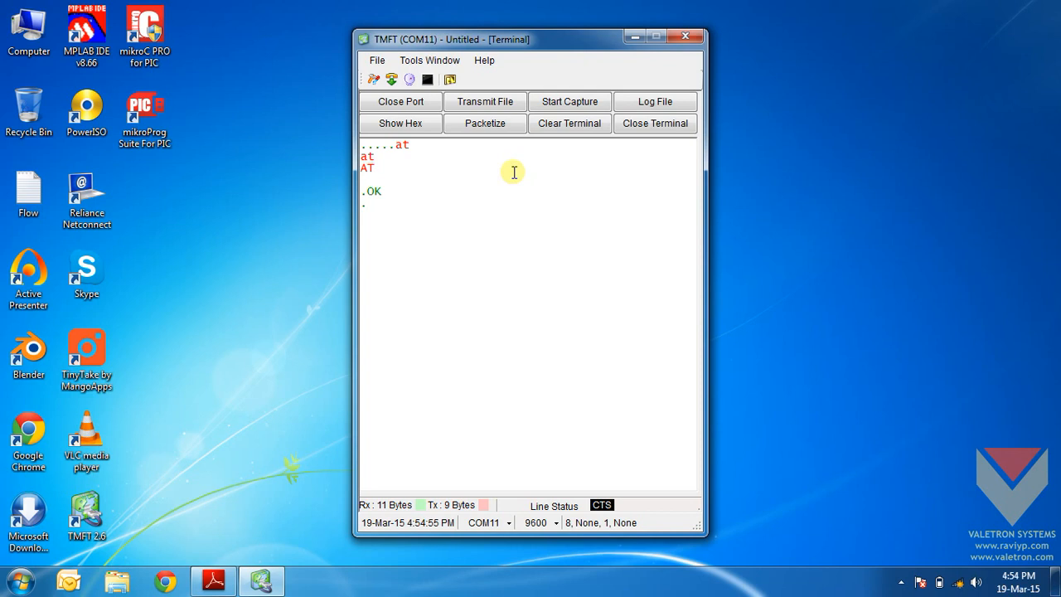
type("ATD")
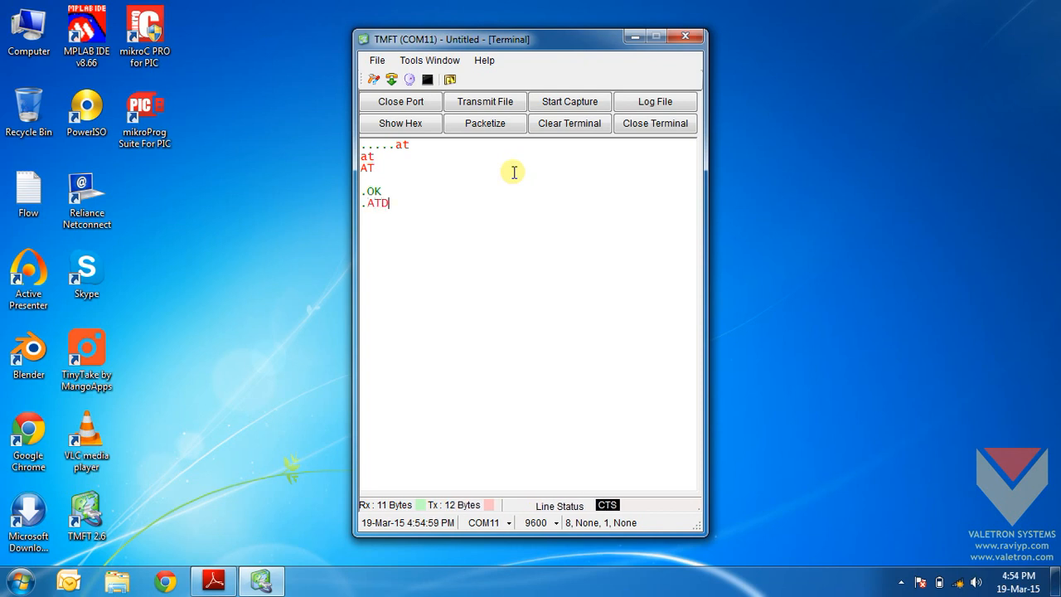
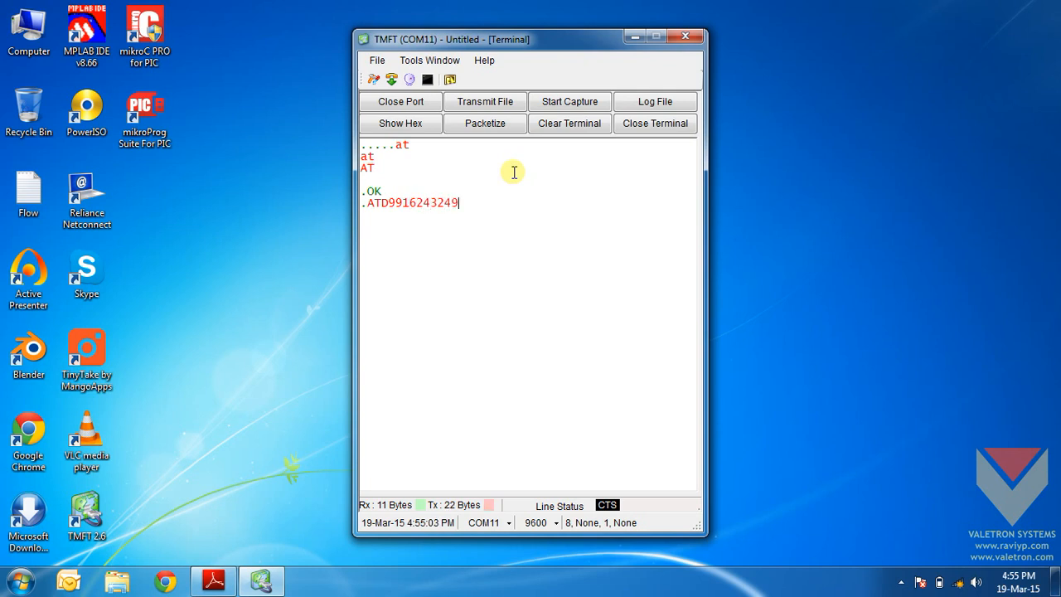
type(";")
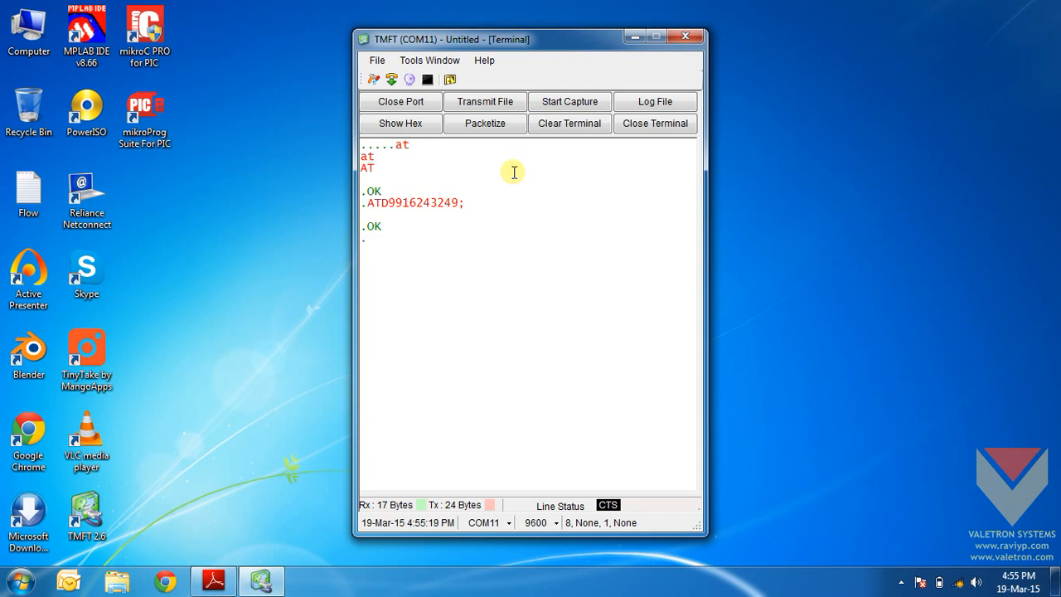
type("ATH")
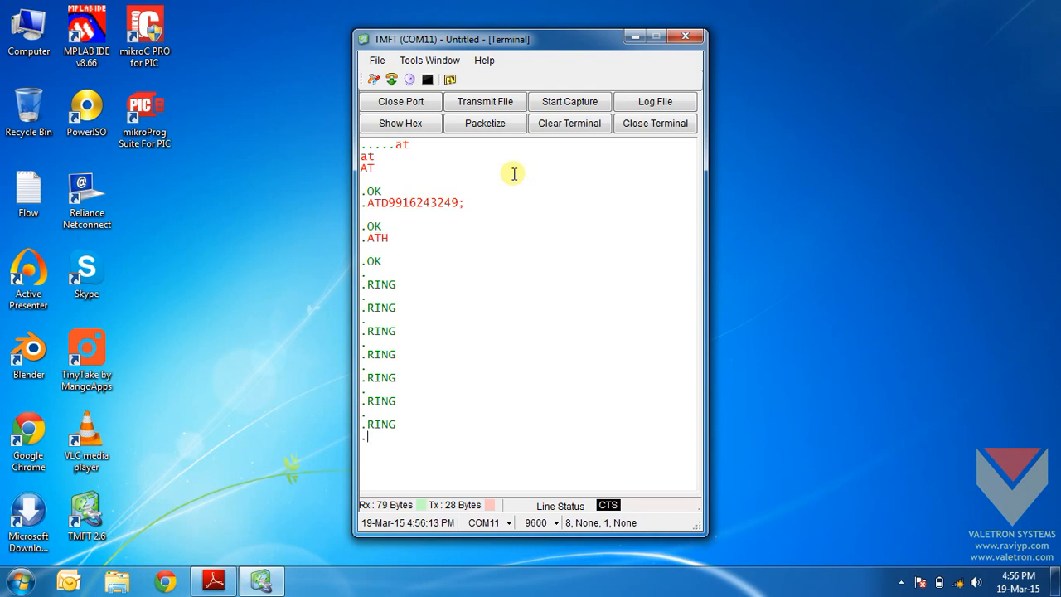
- Send ATH after the repeated RING alerts to hang up the call
type("ATH")
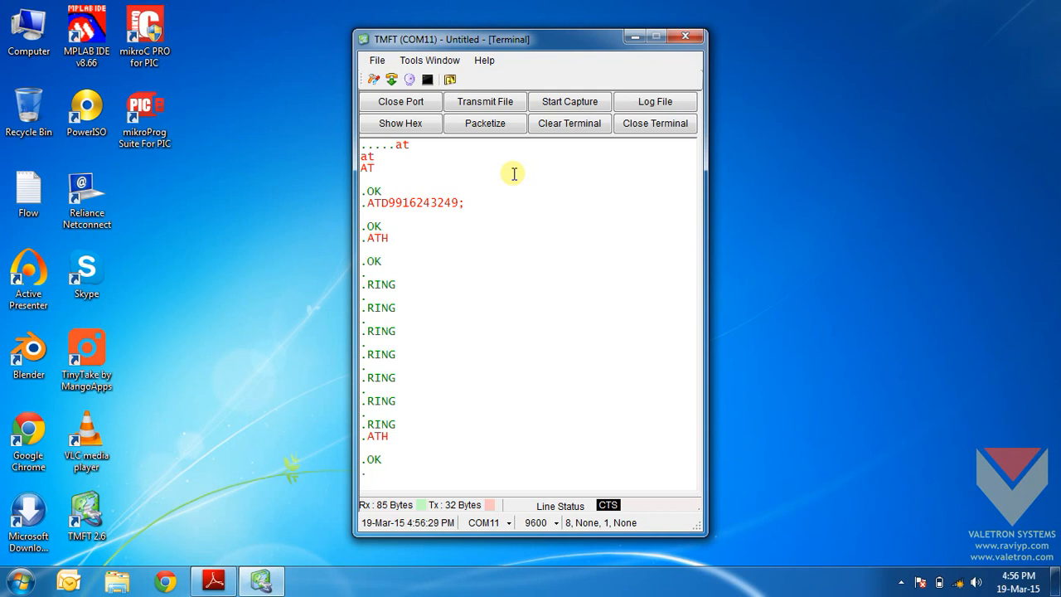
- Enable caller ID with AT+CLIP=1
type("AT")
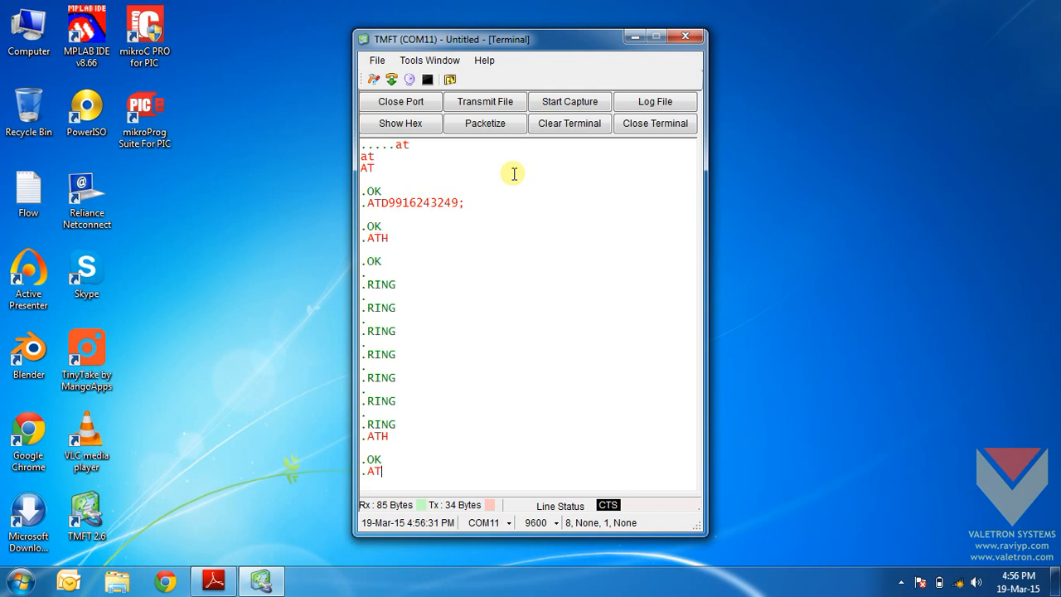
type("+CLIP")
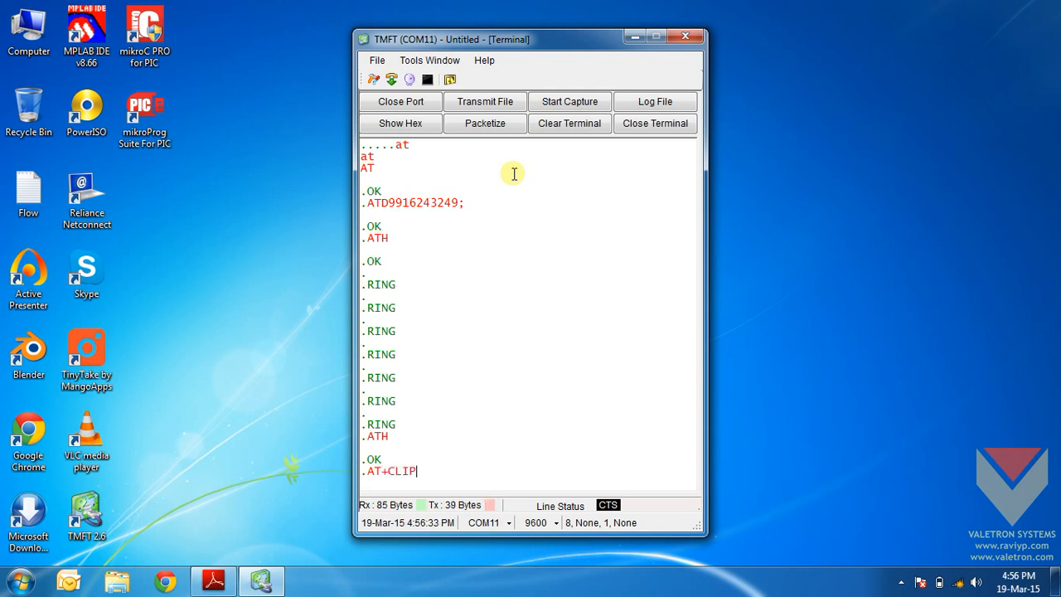
type("=1")
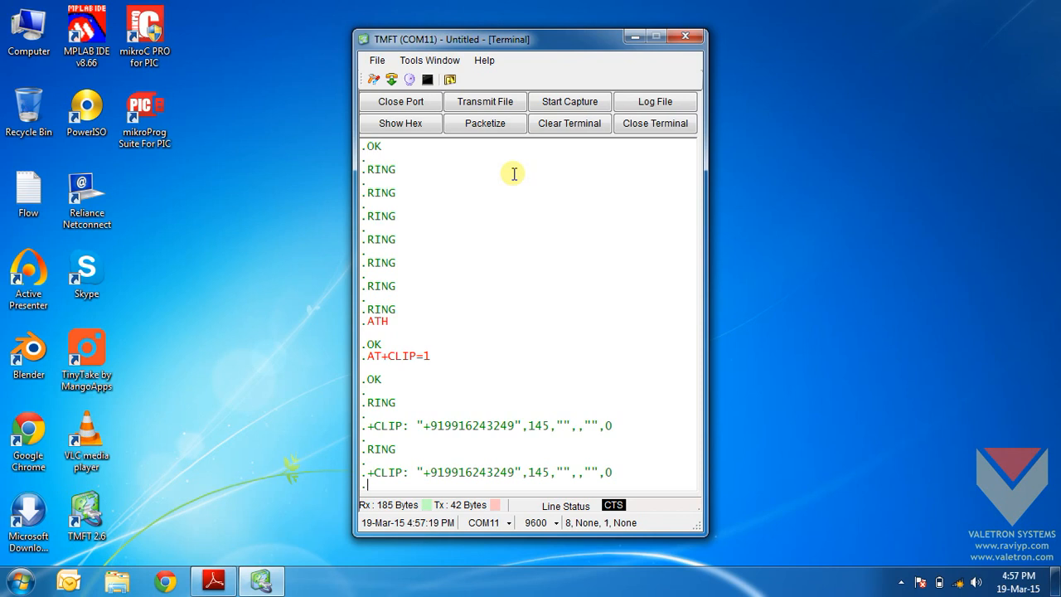
- Hang up the identified call with ATH, then try ATA, which returns ERROR
double_click(437, 472)
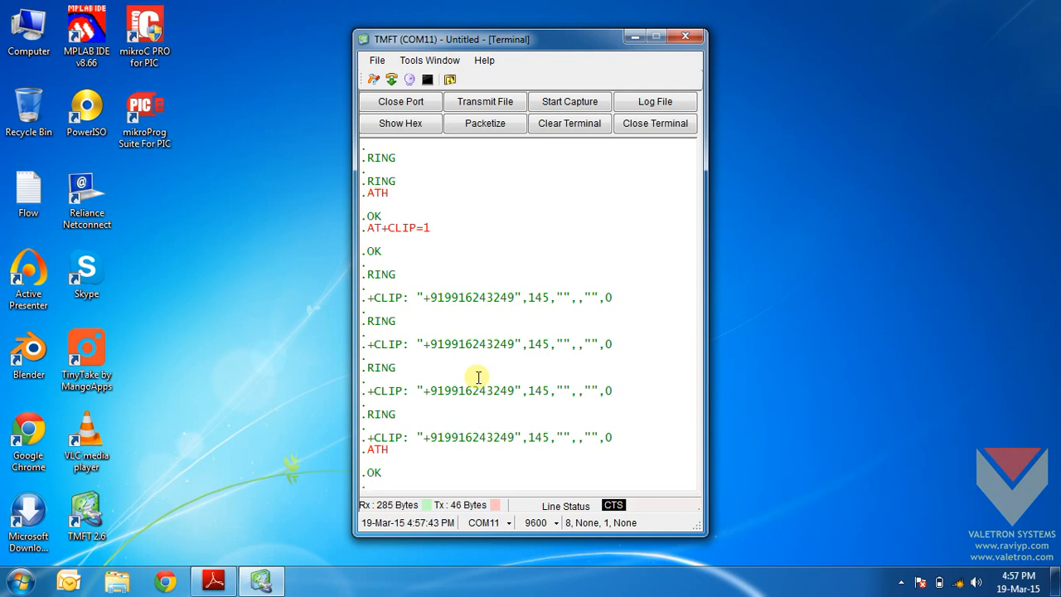
type("ATA")
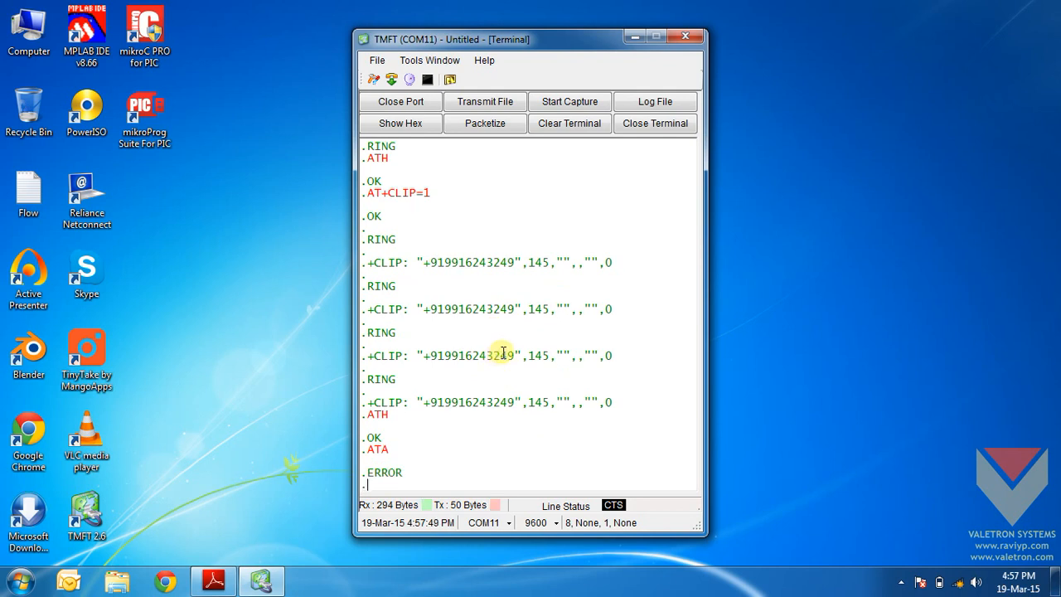
mouse_move(538, 353)
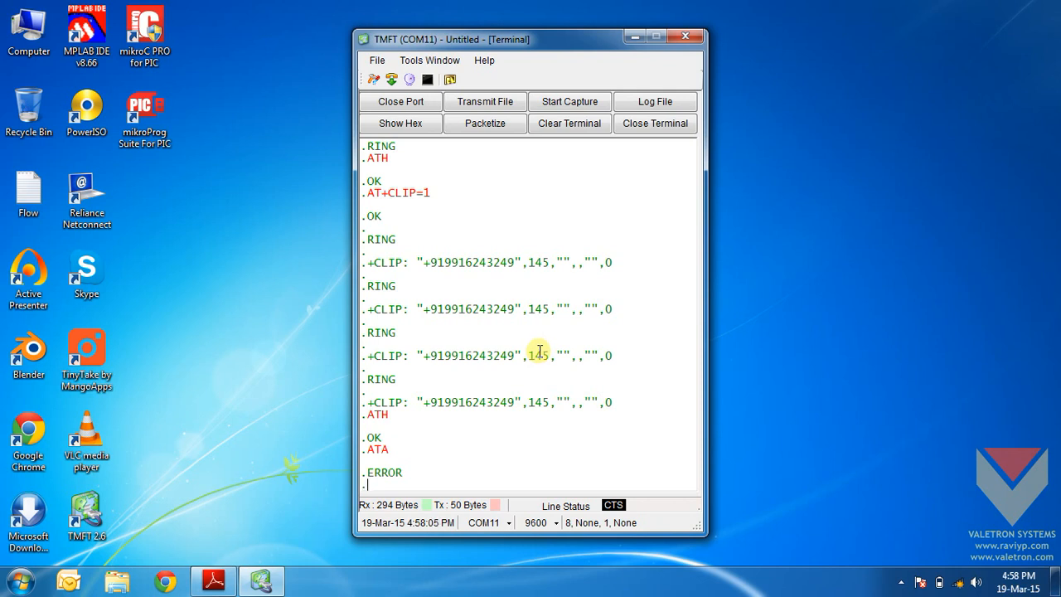
mouse_move(530, 351)
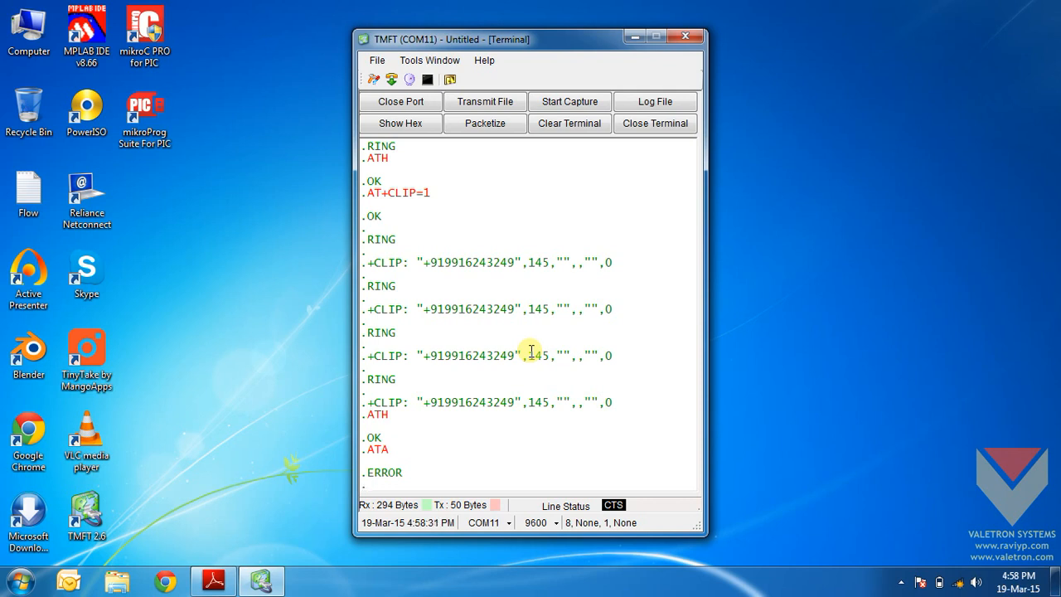
- List all stored SMS with AT+CMGL="ALL", showing three unread messages
type("AT+CML")
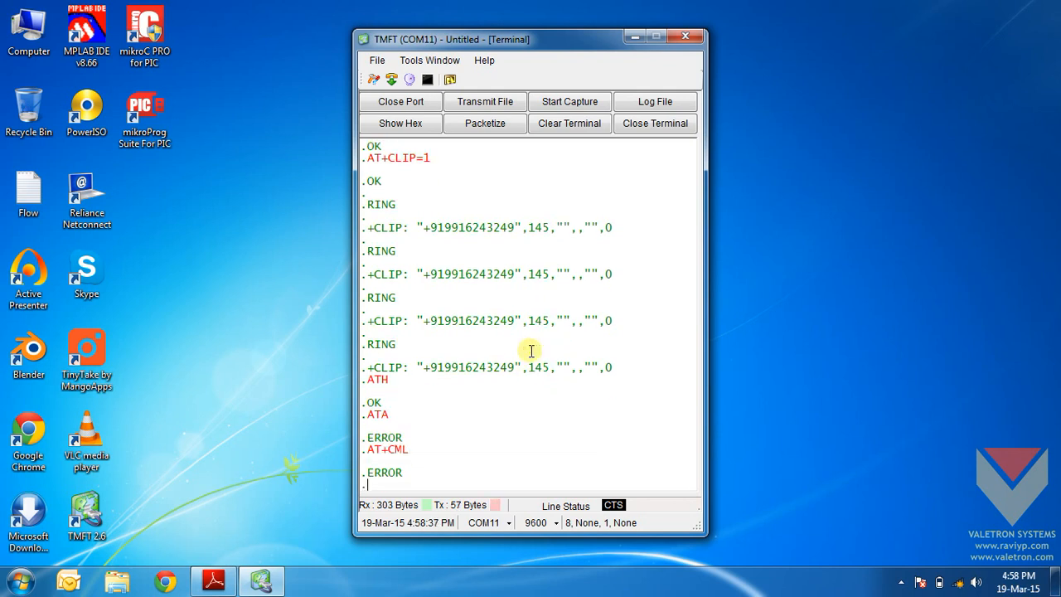
type("AT+CMG")
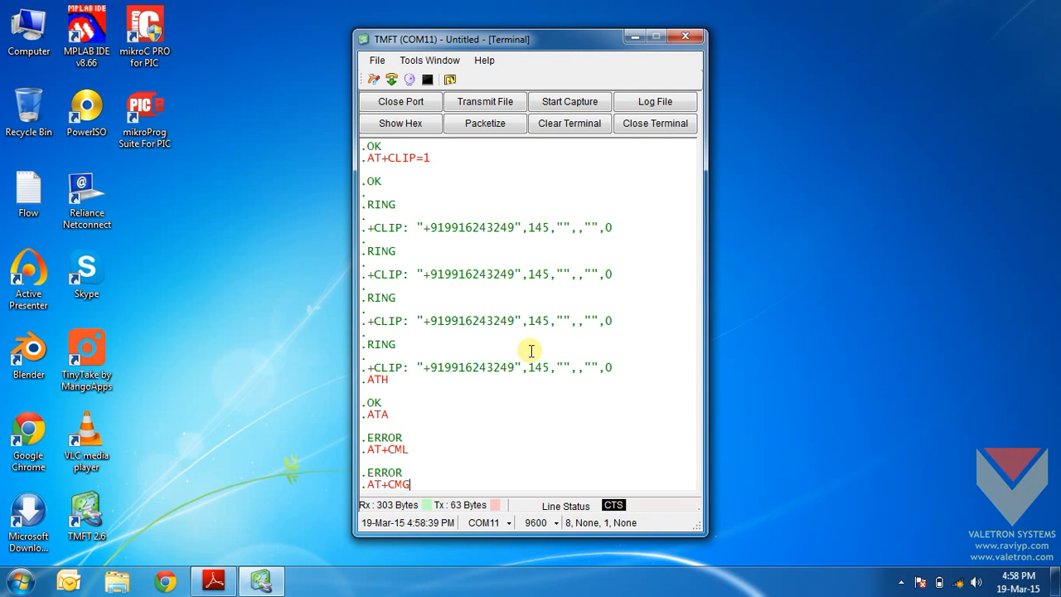
type("L=")
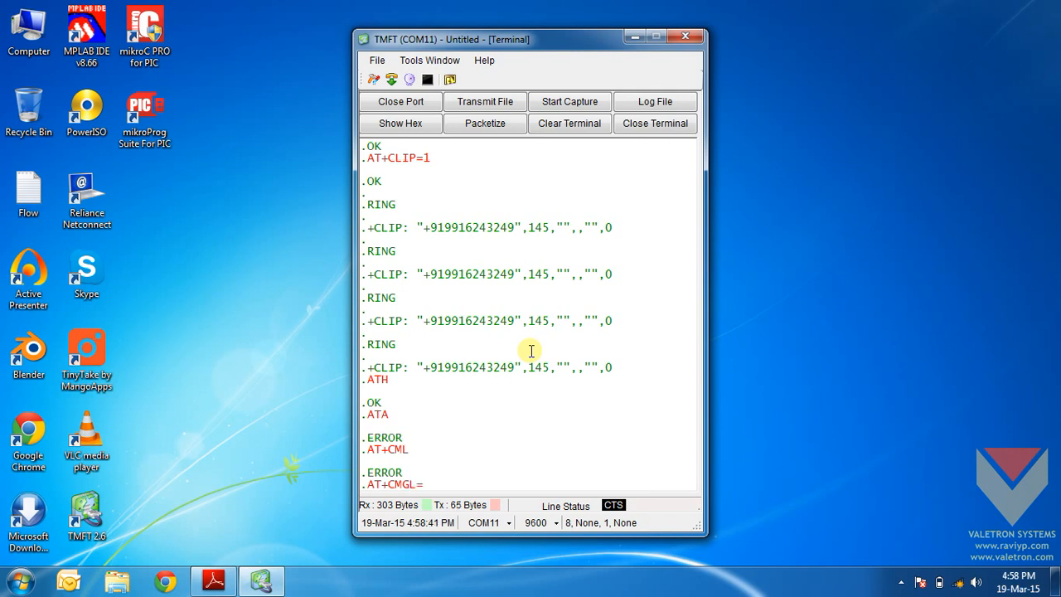
type("\"ALL")
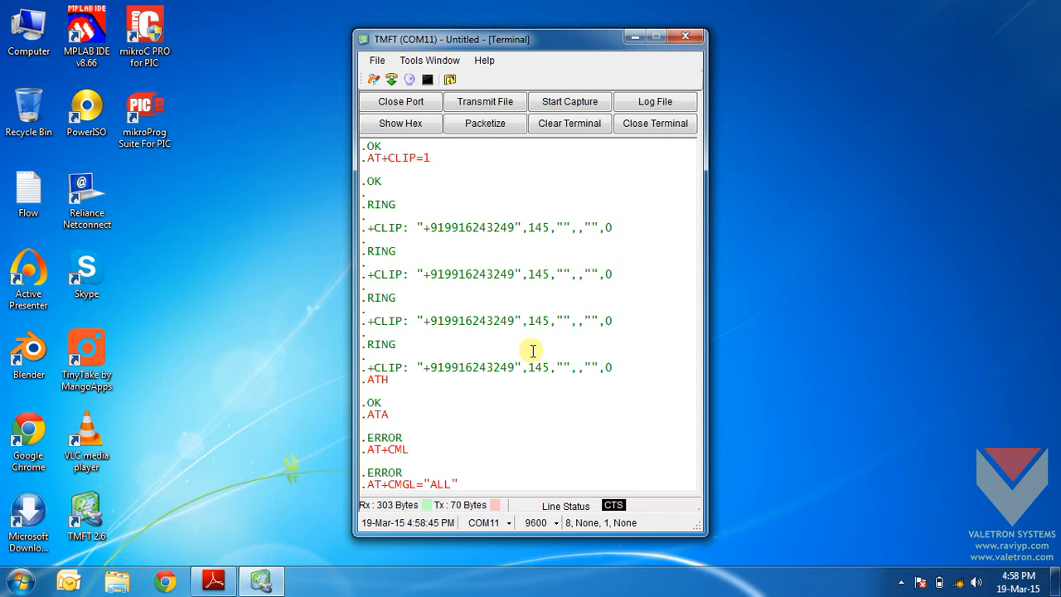
mouse_move(562, 347)
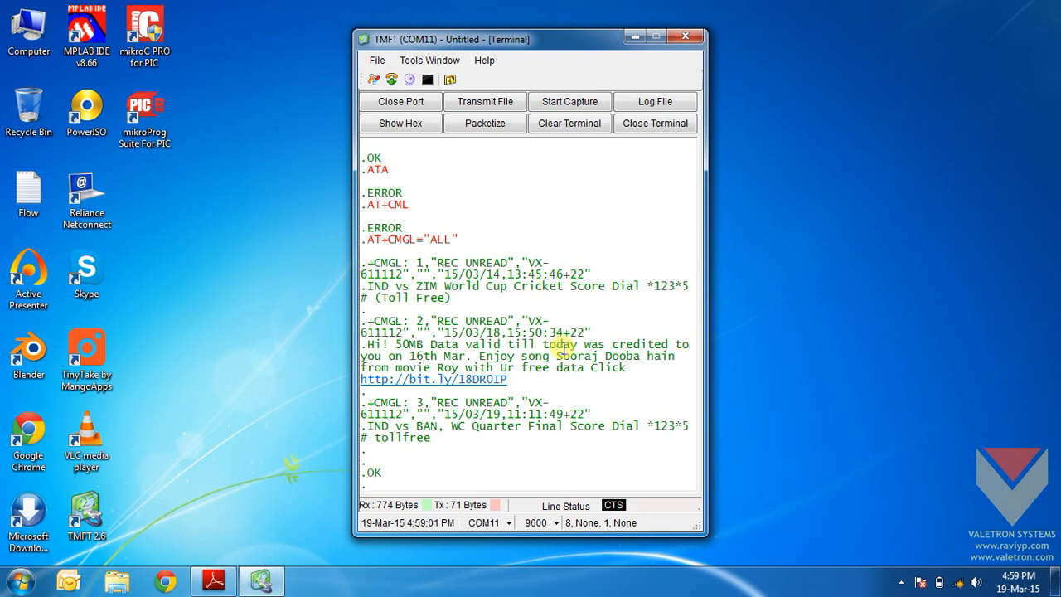
double_click(390, 262)
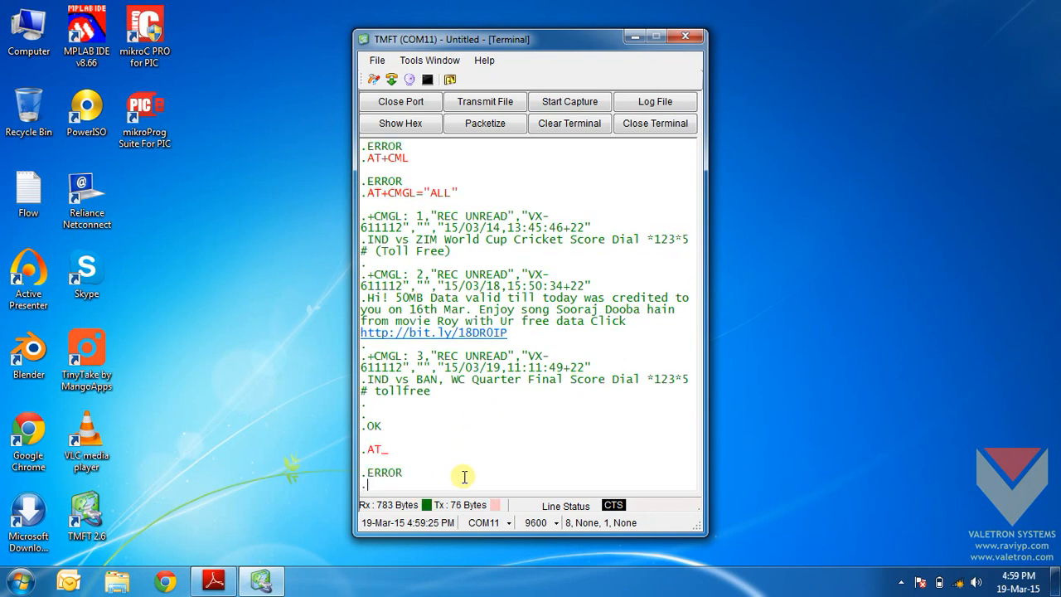
- List all SMS again with AT+CMGL="ALL", now marked read, and begin AT+CMGR
type("AT+CMG")
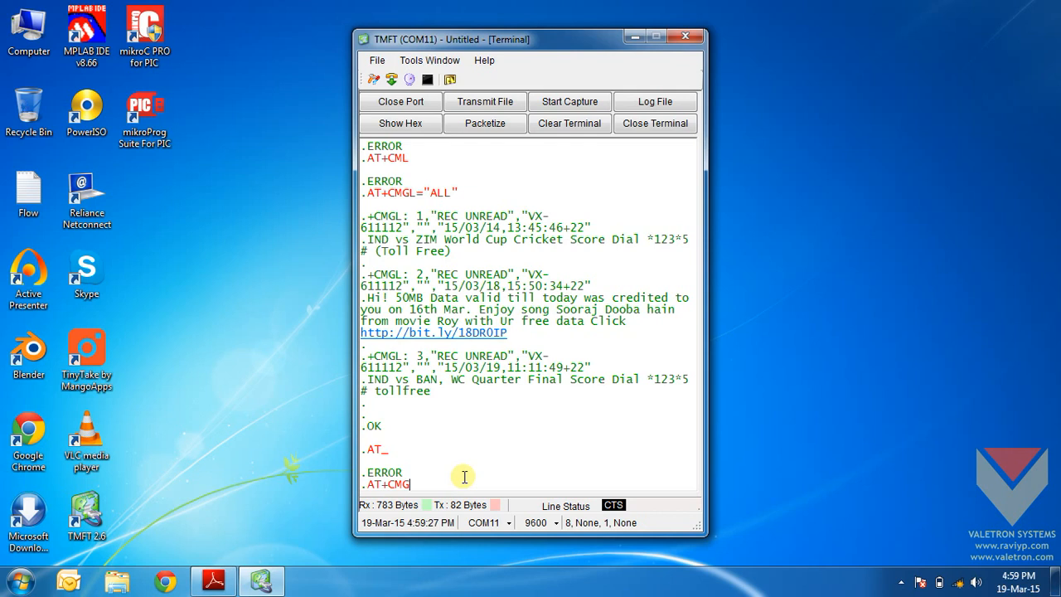
type("L=\"ALL")
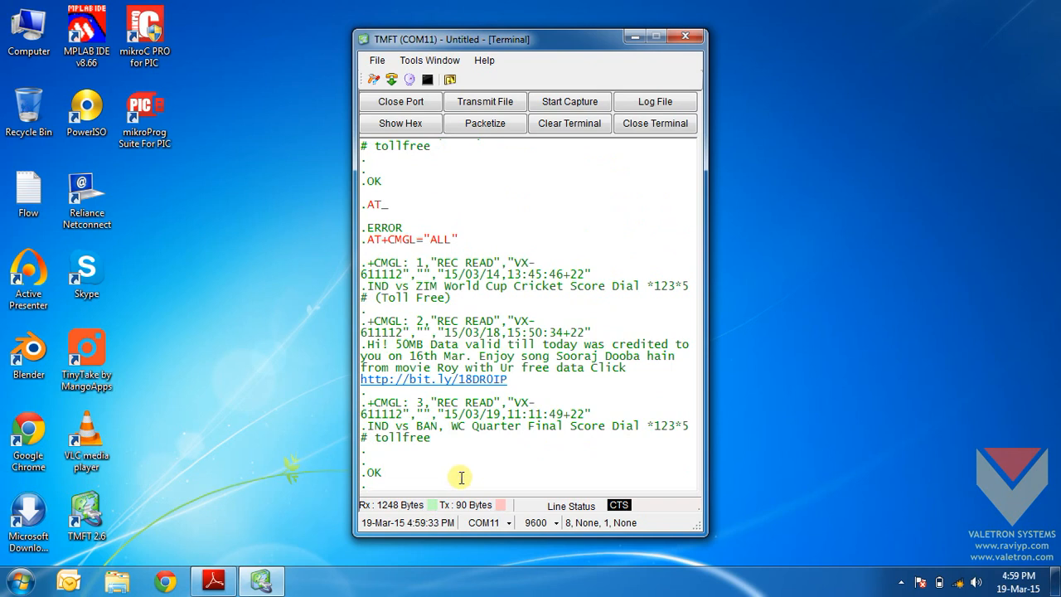
double_click(464, 262)
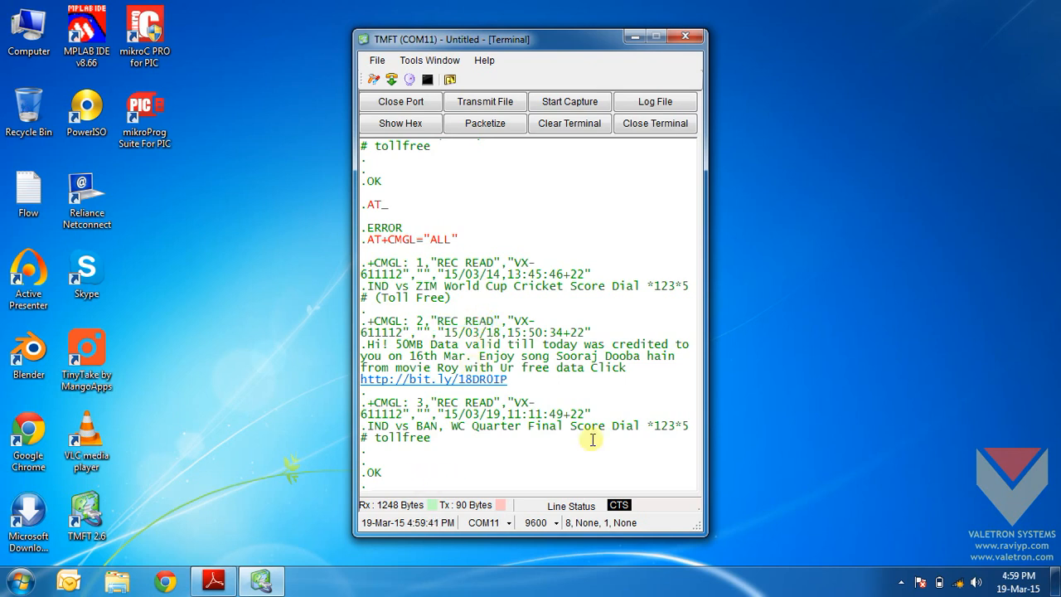
double_click(405, 274)
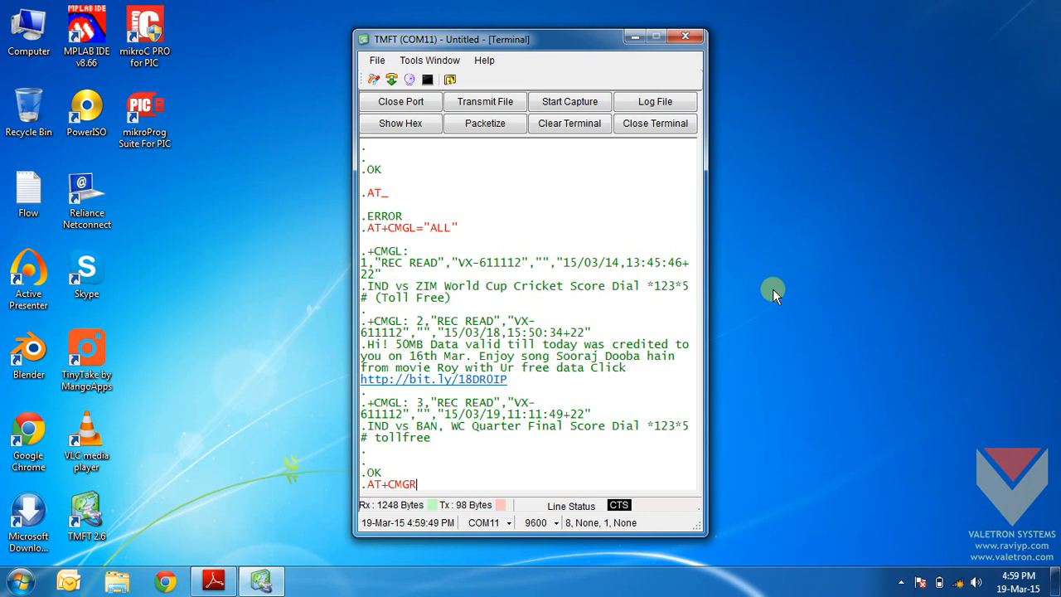
- Read SMS 1 (World Cup score) and SMS 2 (data credit) with AT+CMGR=1 and AT+CMGR=2
type("=1")
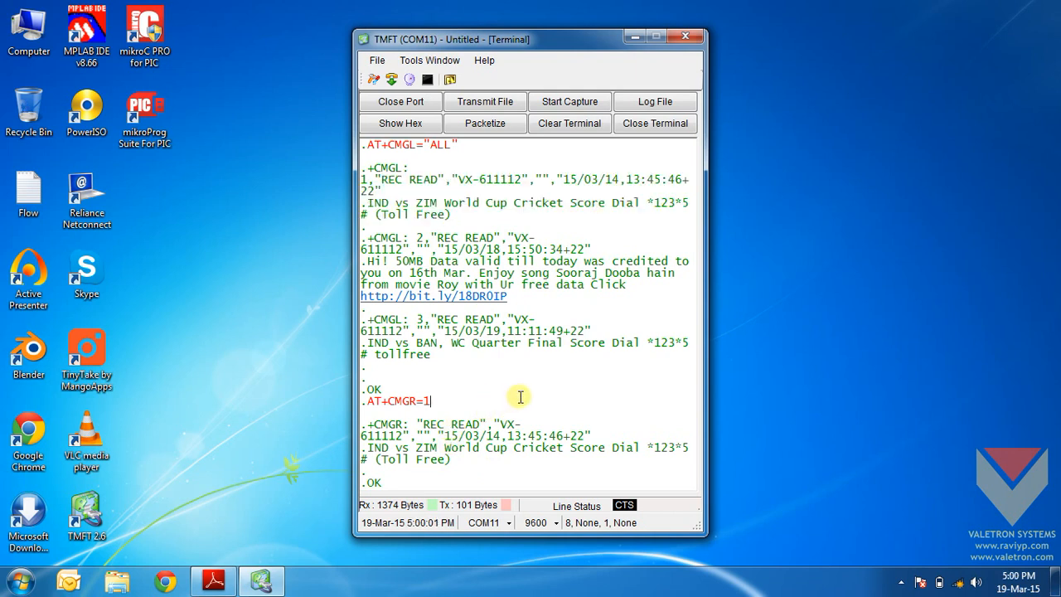
mouse_move(363, 420)
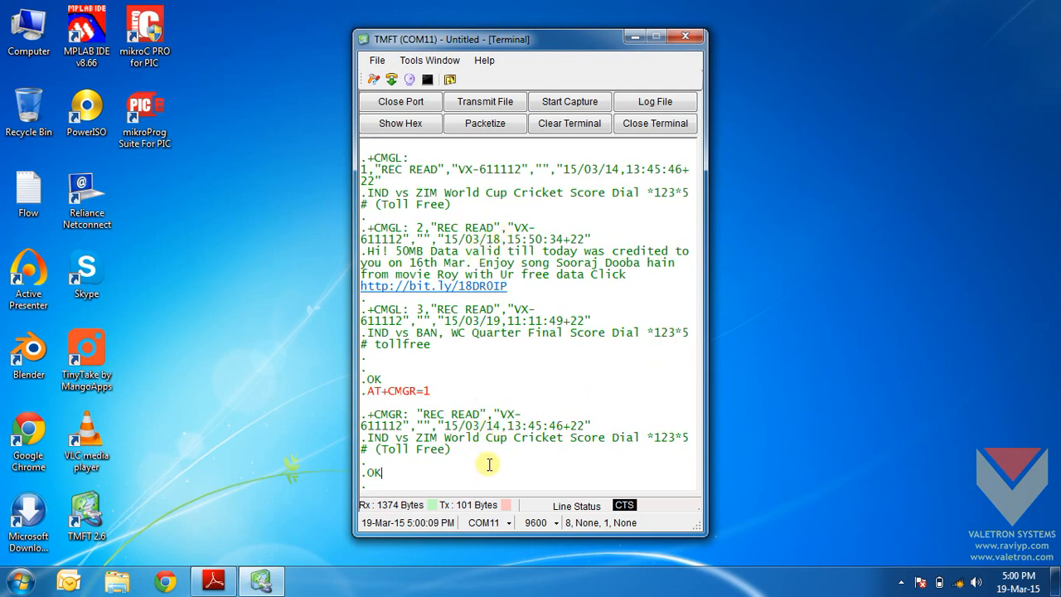
type("AT+CMGR=2")
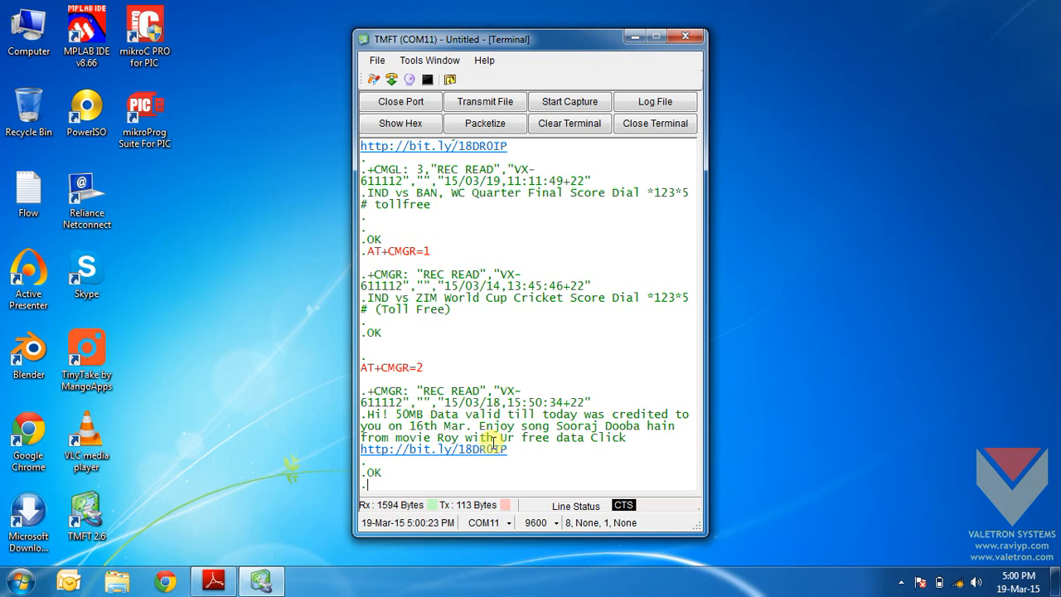
- Delete message 1, relist SMS (2 and 3 remain), and permanently keep the colour scheme
type("A")
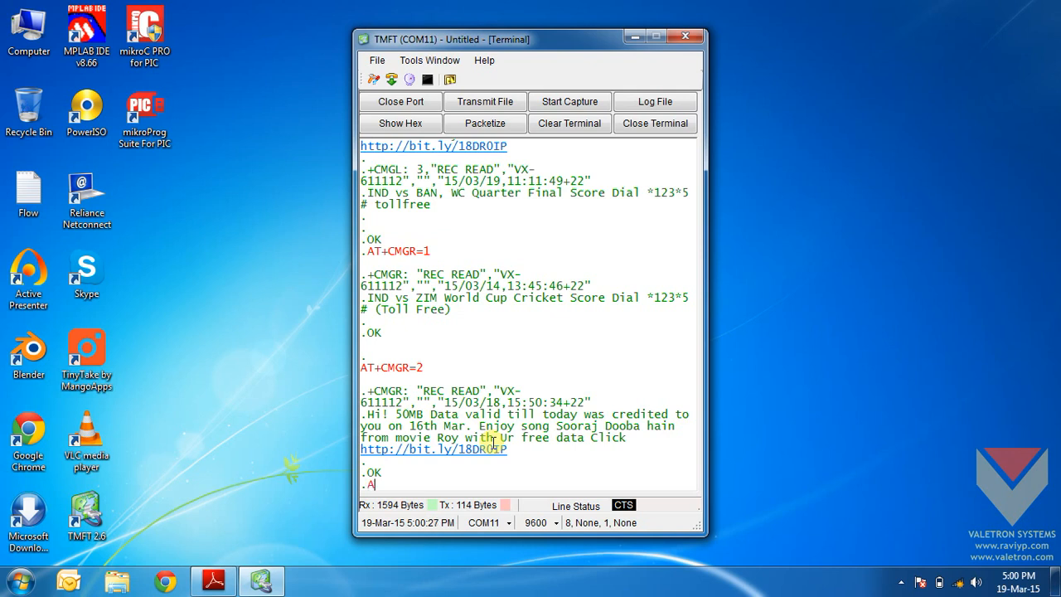
type("T+CMGD=")
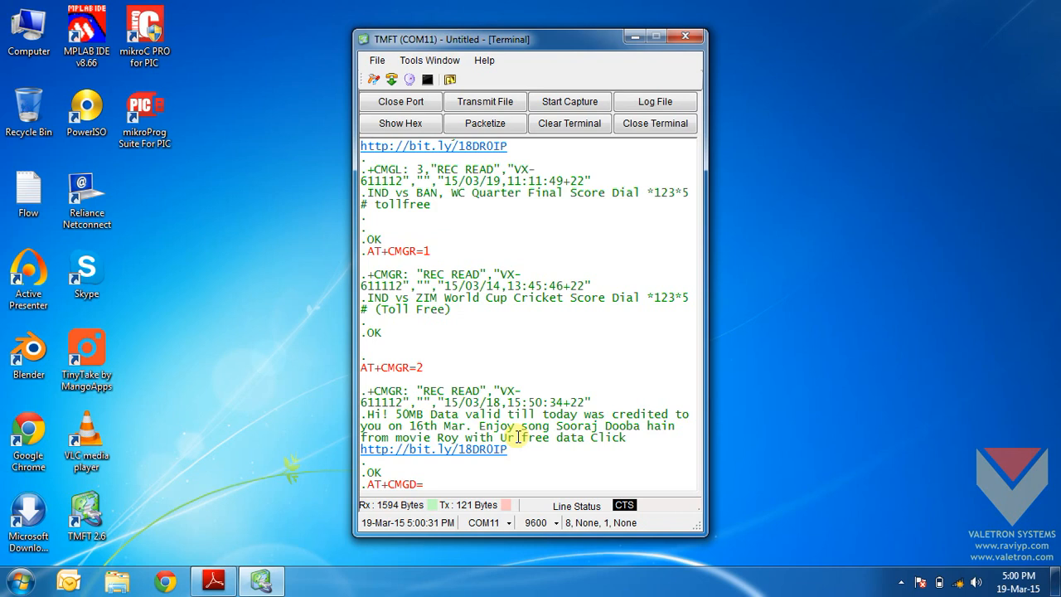
type("1")
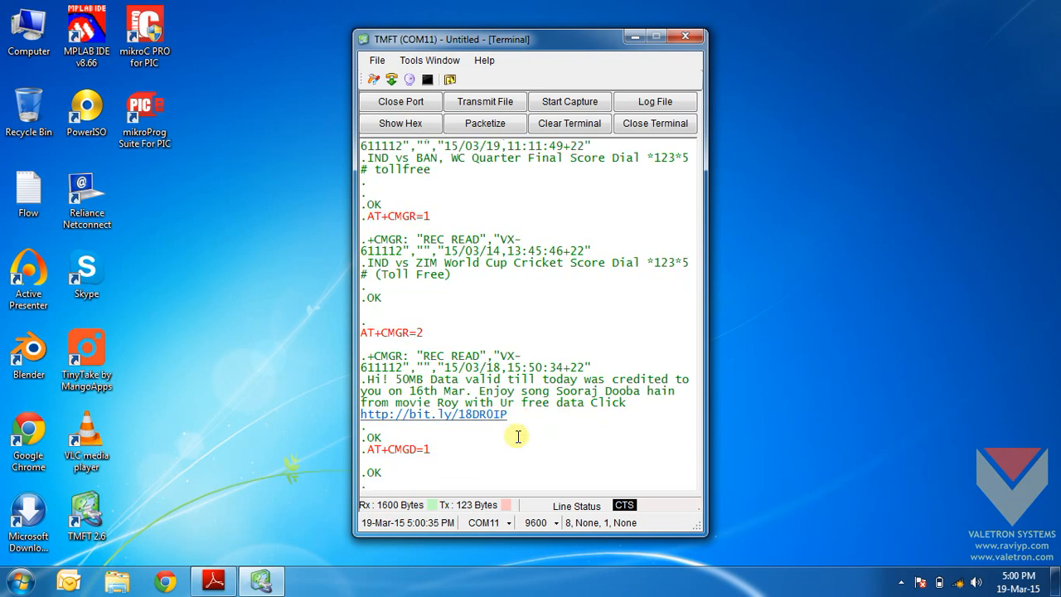
type("AT+CM")
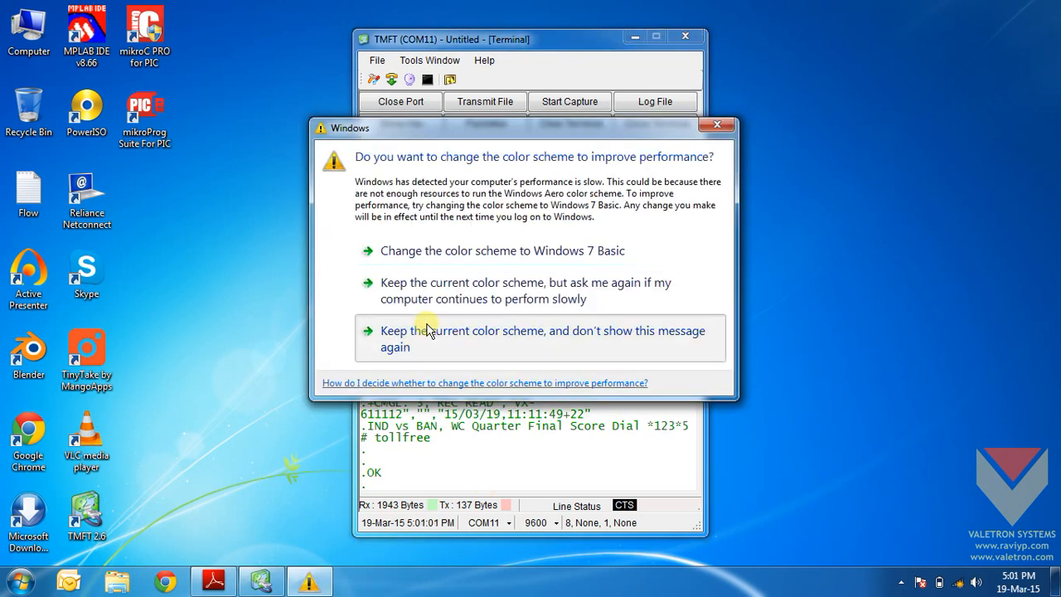
left_click(531, 338)
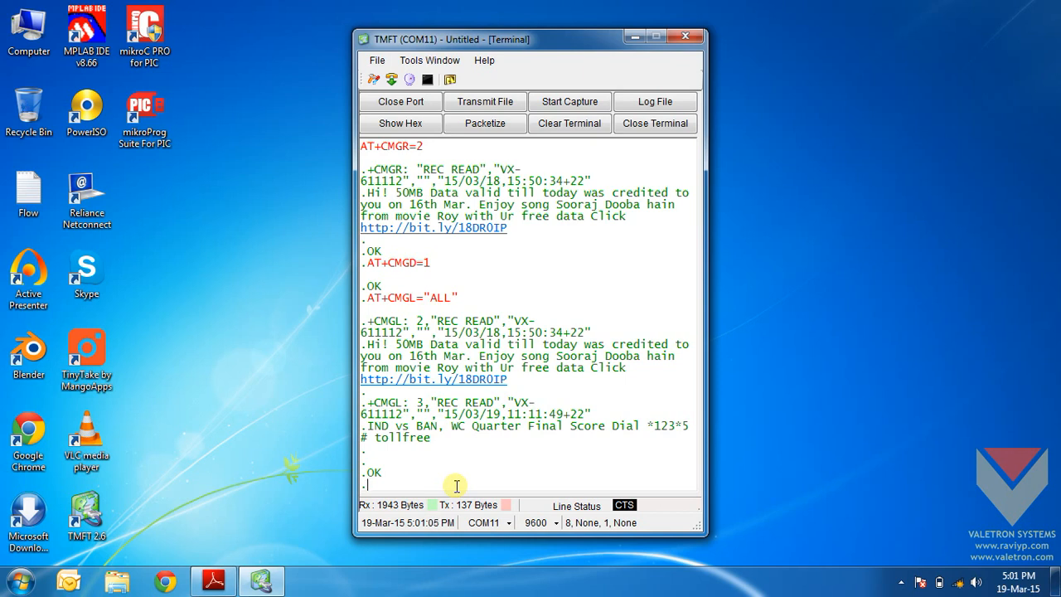
type("AT+C")
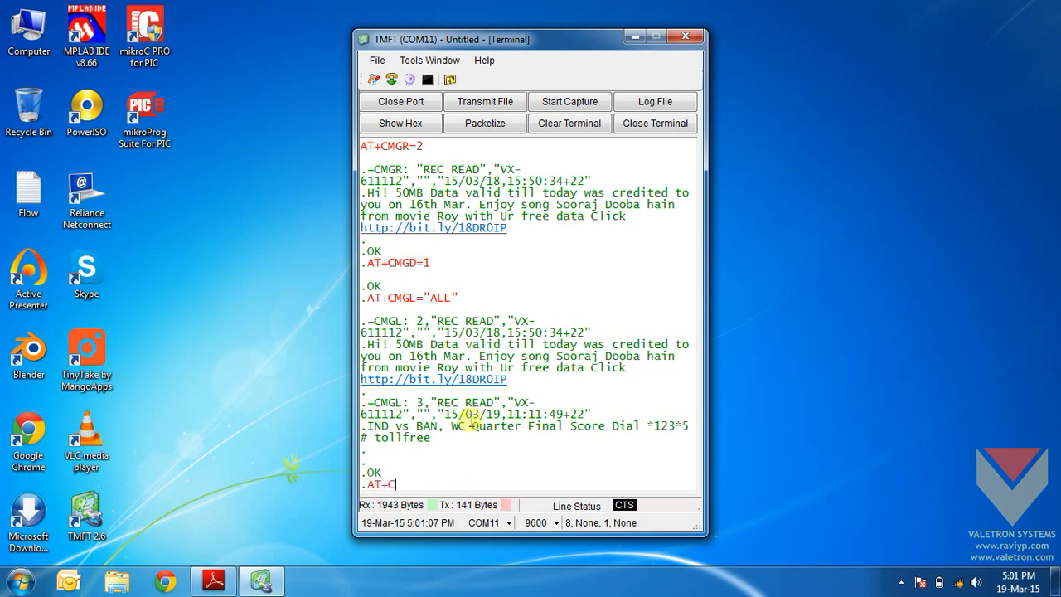
type("MGS")
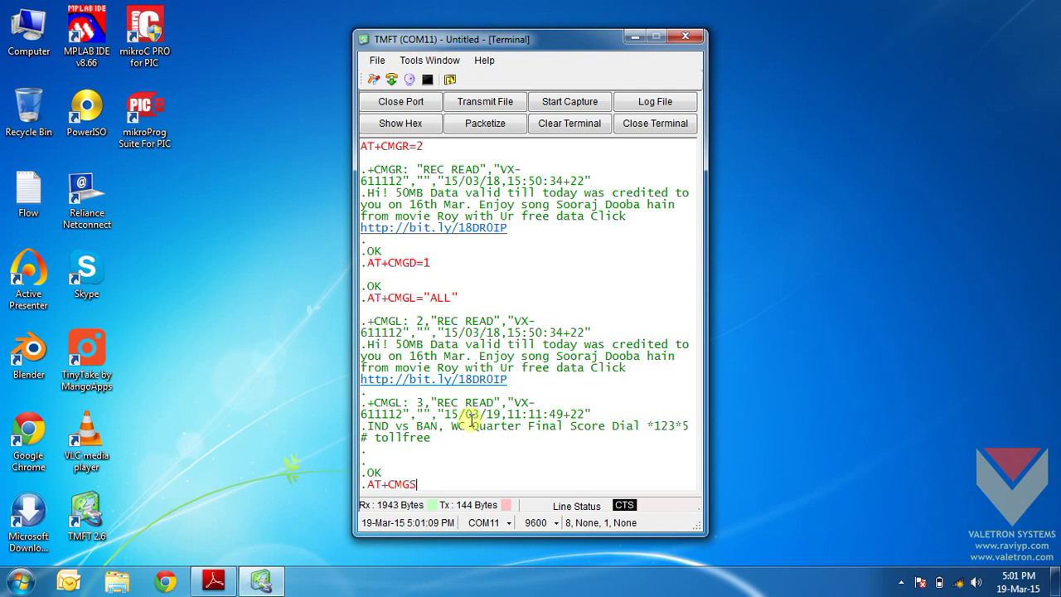
type("=")
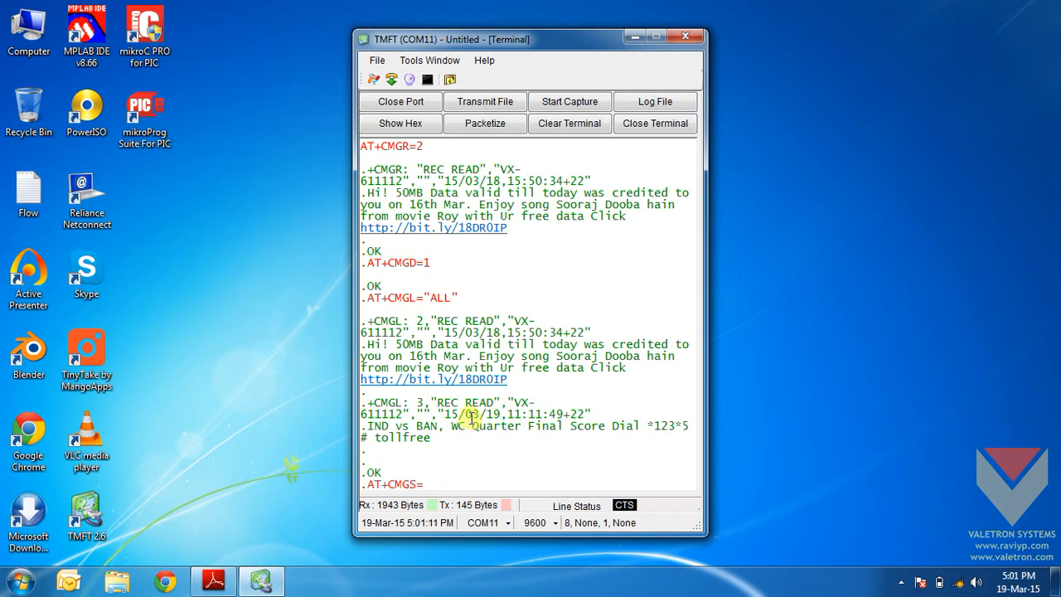
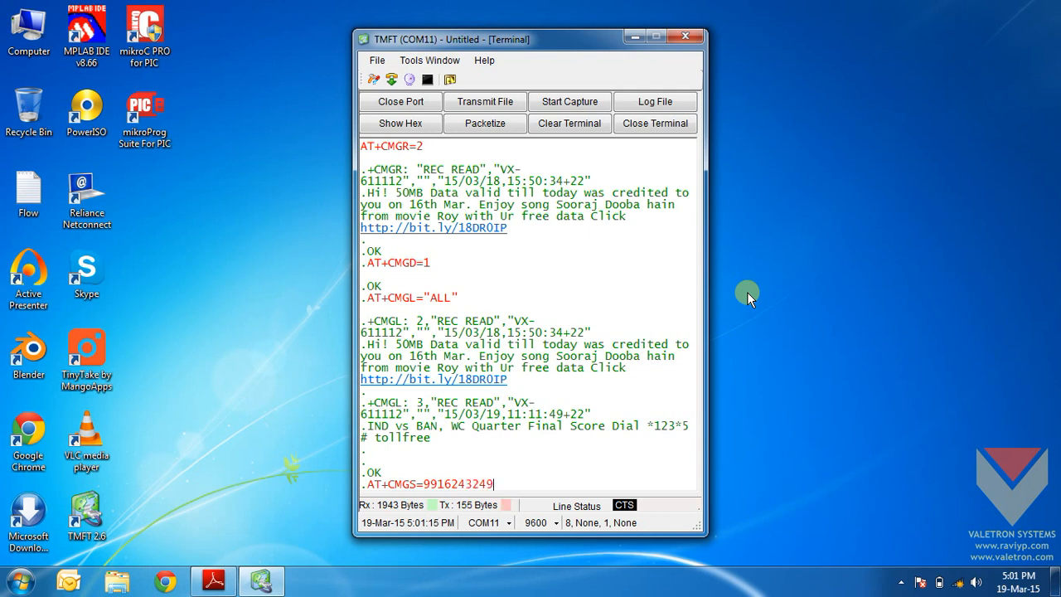
key("Return")
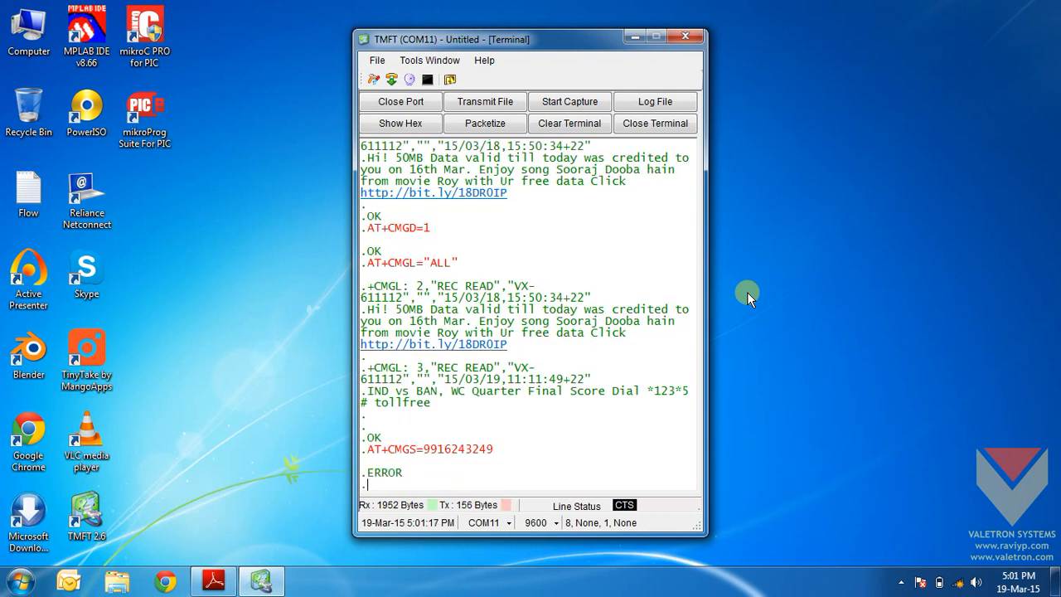
type("A")
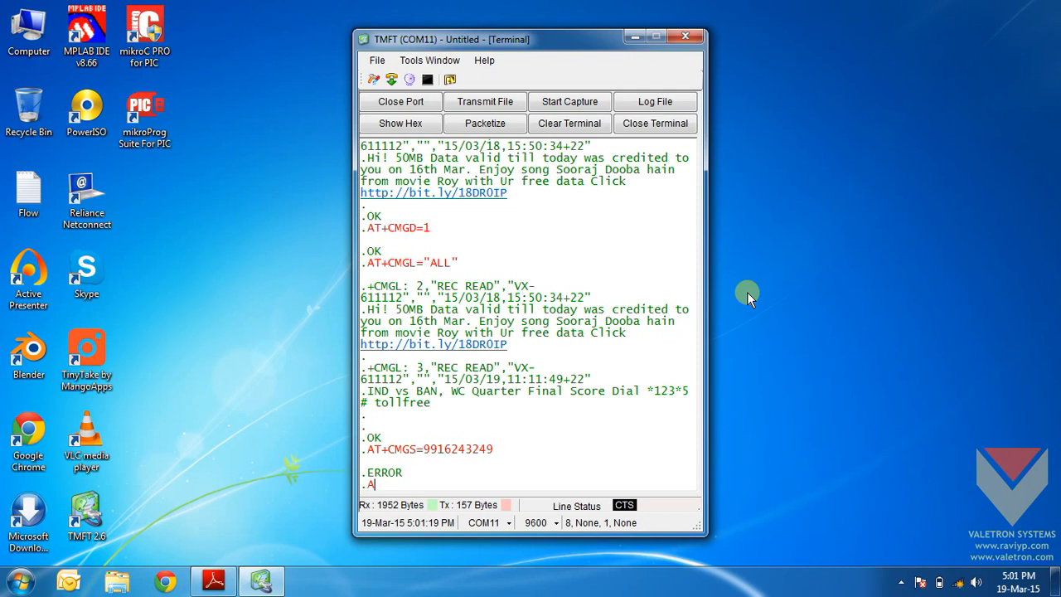
type("T+CMGD")
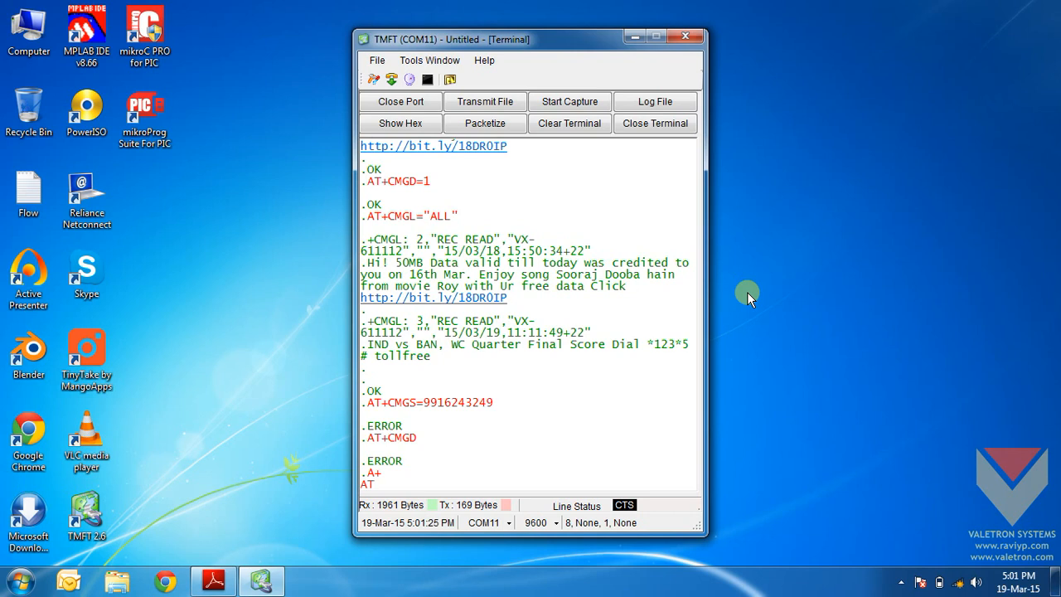
type("+CMGS")
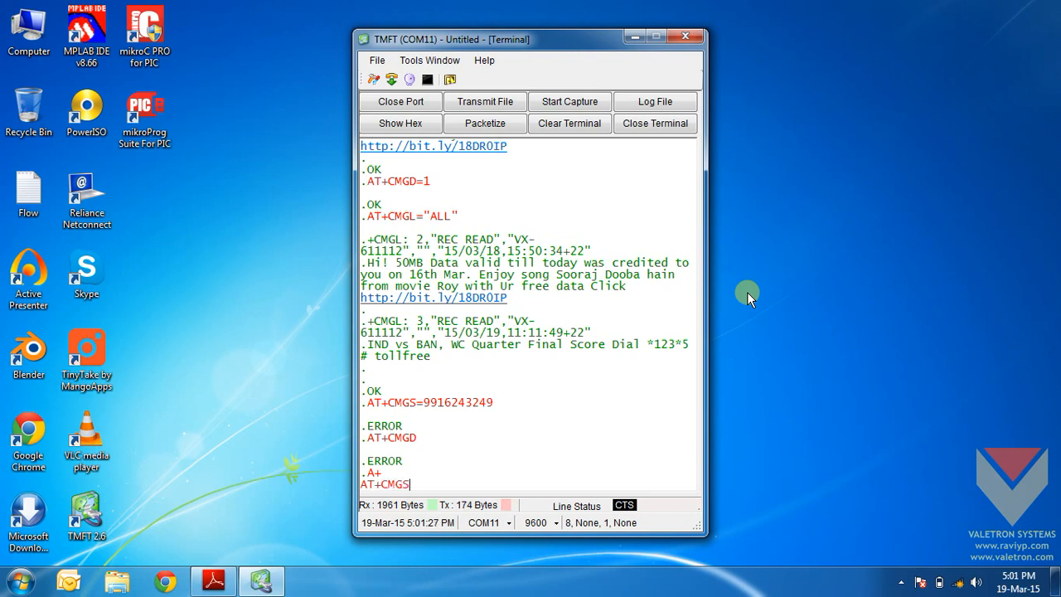
type("=")
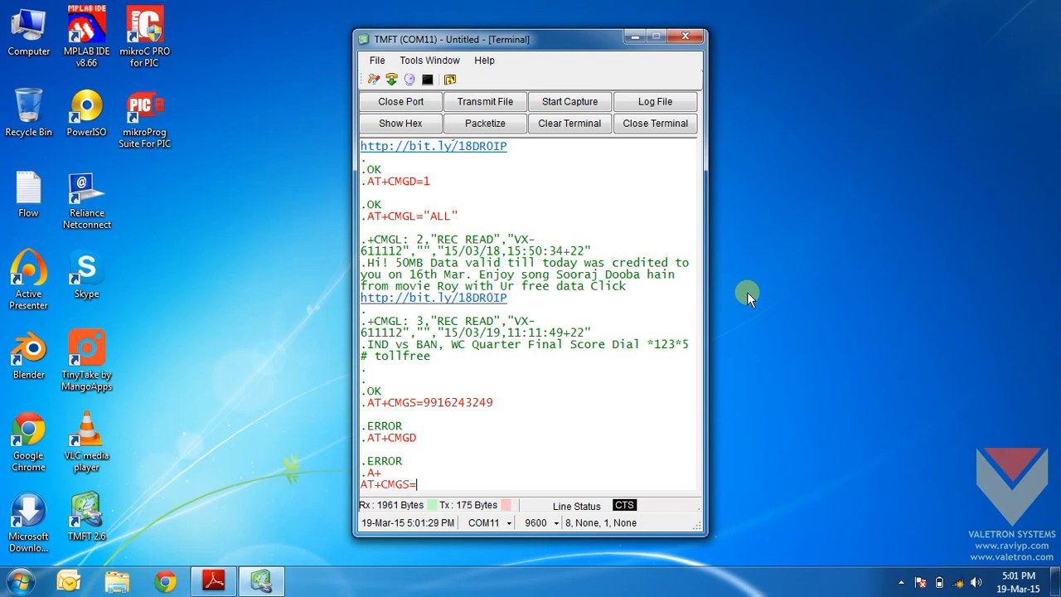
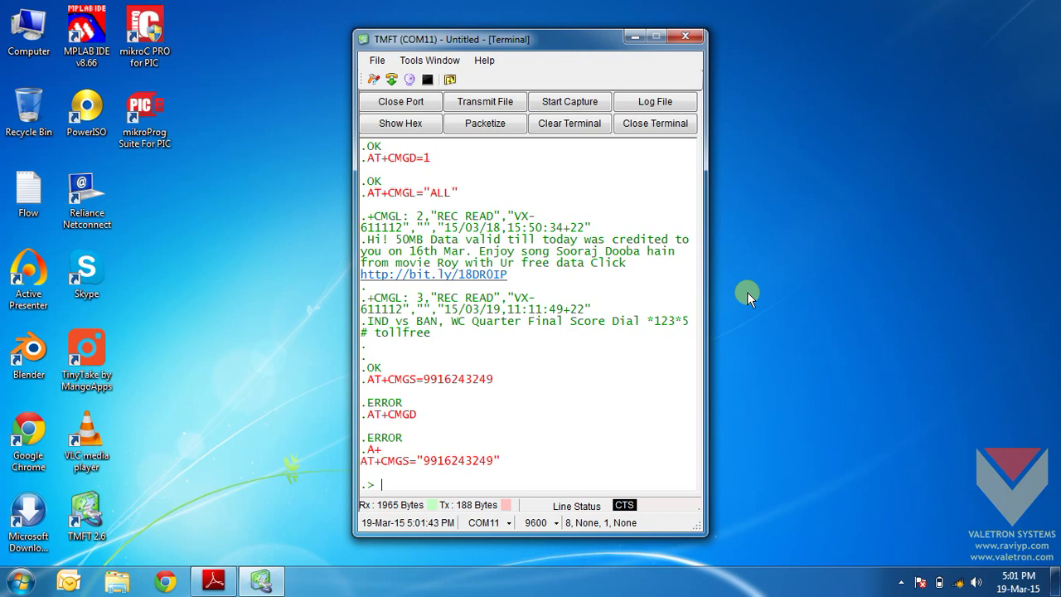
- Enter 'Hello' as the SMS body at the > prompt, not yet sent
type("Hello")
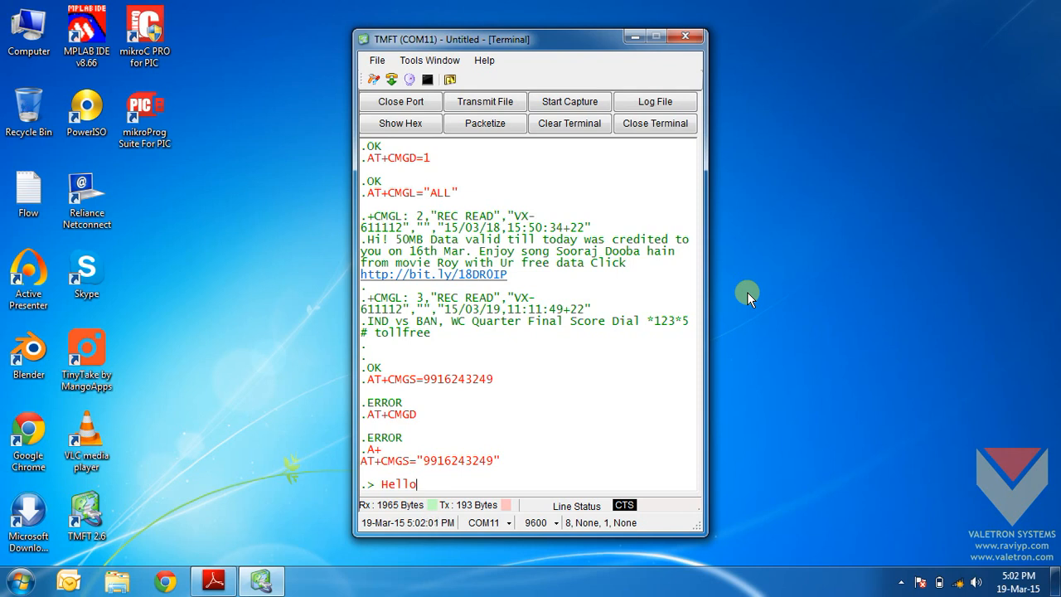
mouse_move(524, 392)
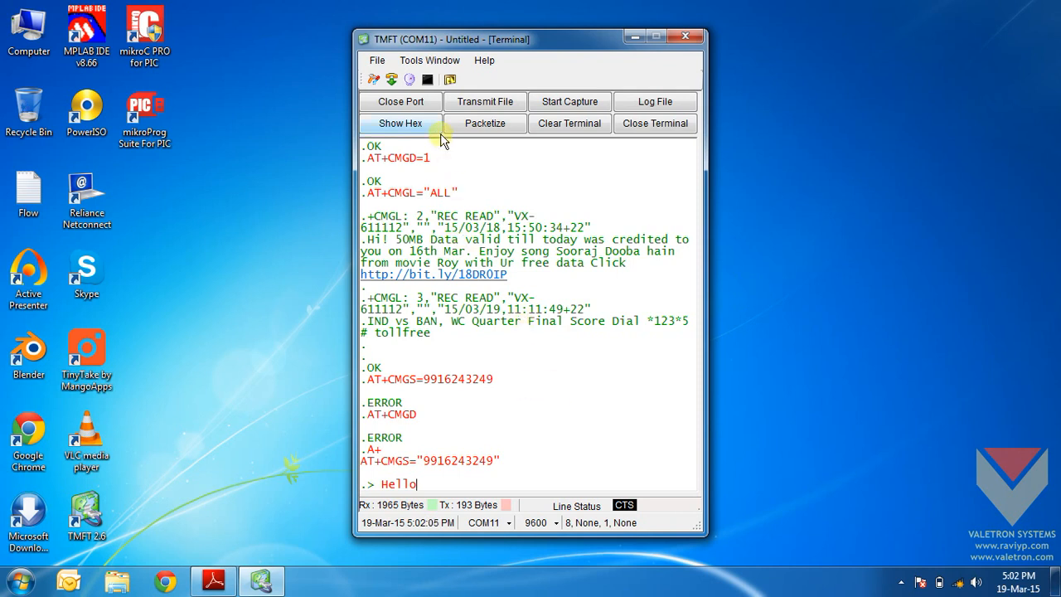
mouse_move(431, 125)
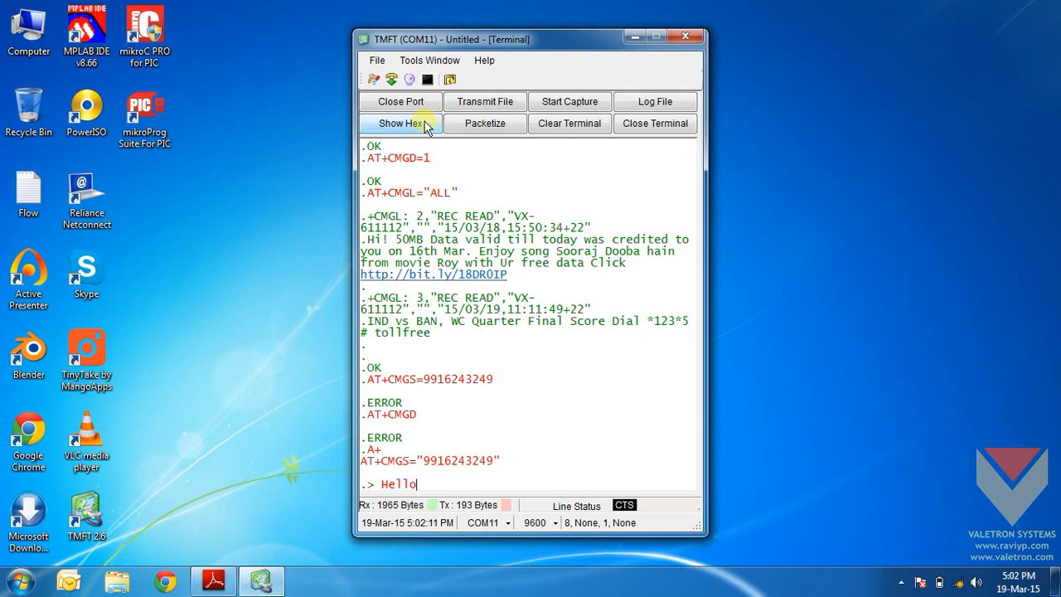
- Send Hello (+CMGS: 6, OK), viewing the exchange in hex then back as text
left_click(400, 122)
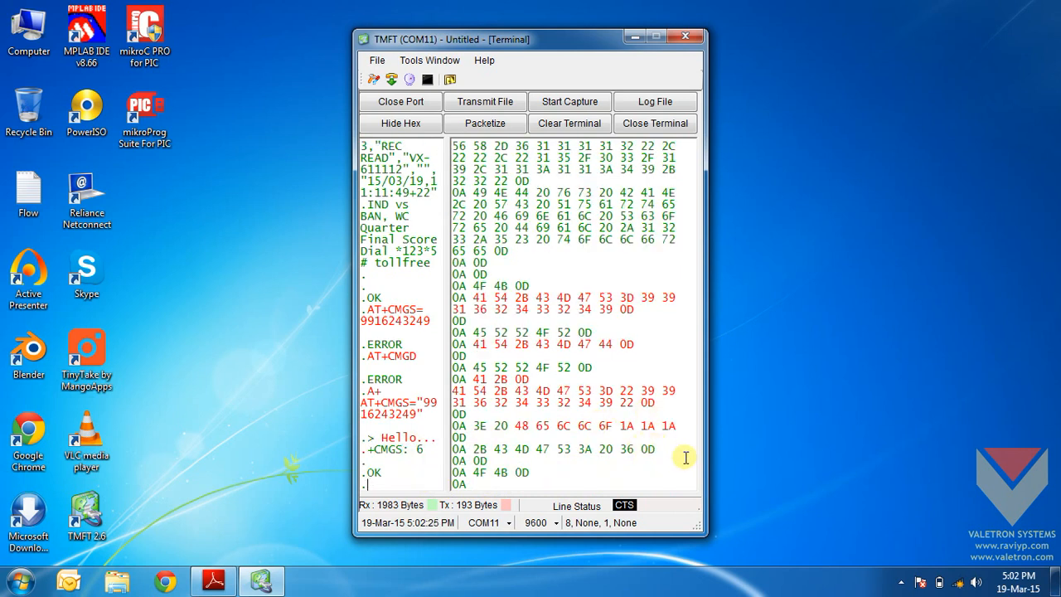
mouse_move(465, 489)
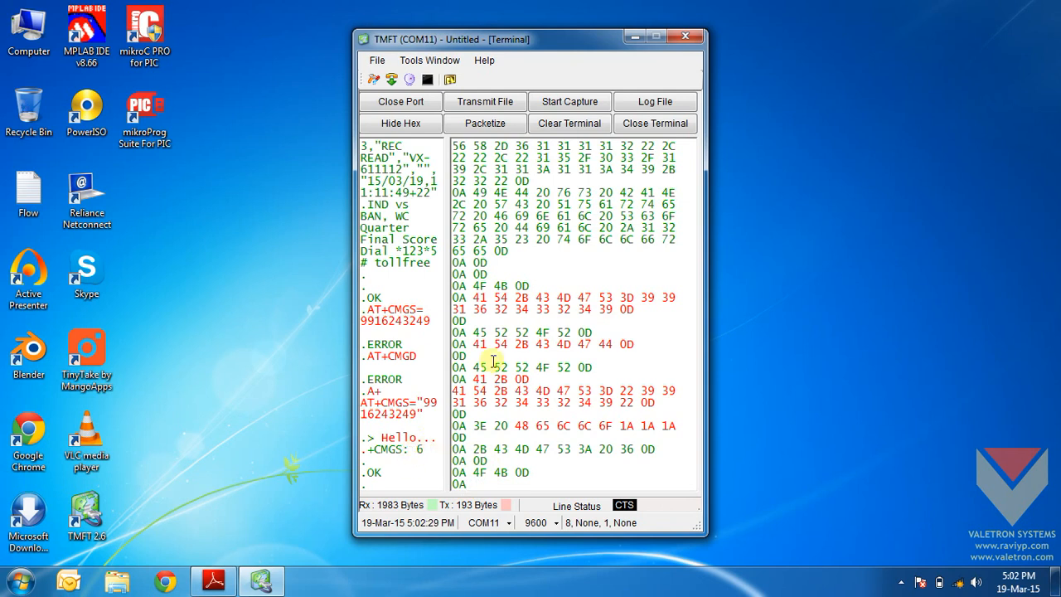
left_click(399, 122)
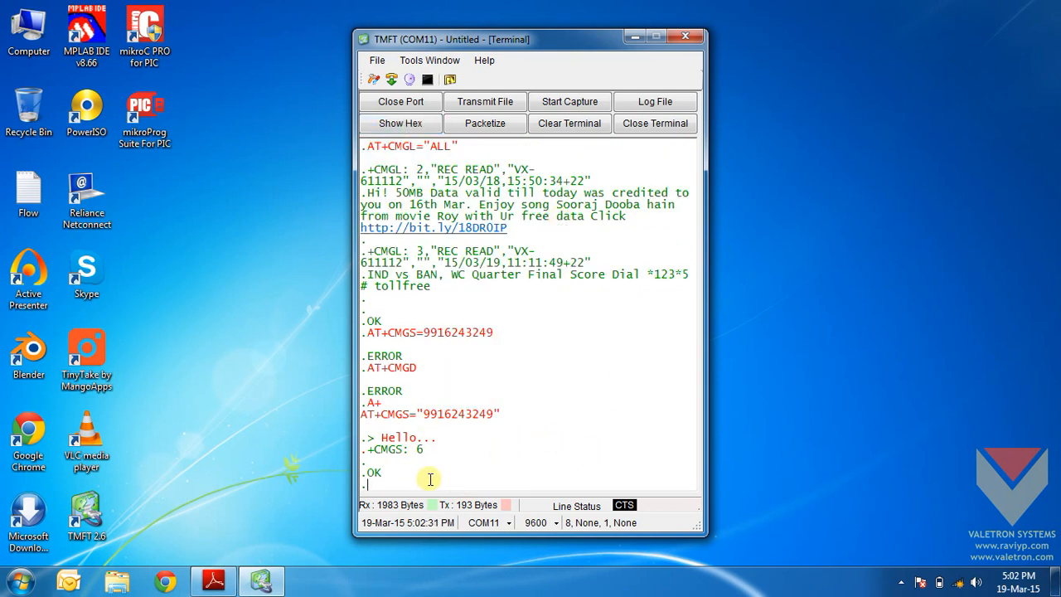
- Focus the terminal and begin the AT+IPR= baud-rate setting command
double_click(398, 449)
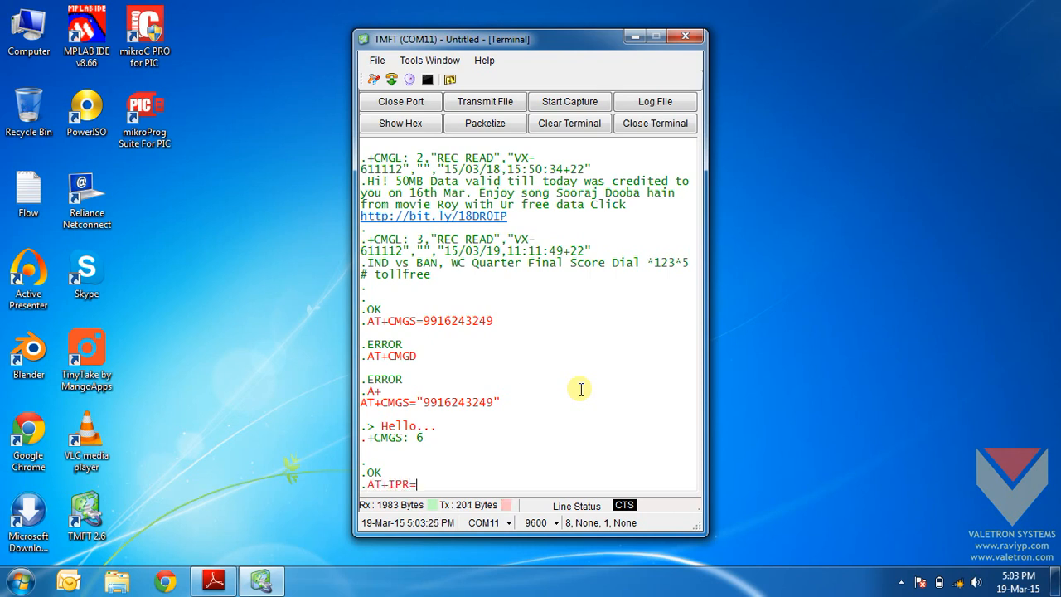
- Set the baud rate to 9600, accepted with OK, and start another AT+IPR query
type("9600")
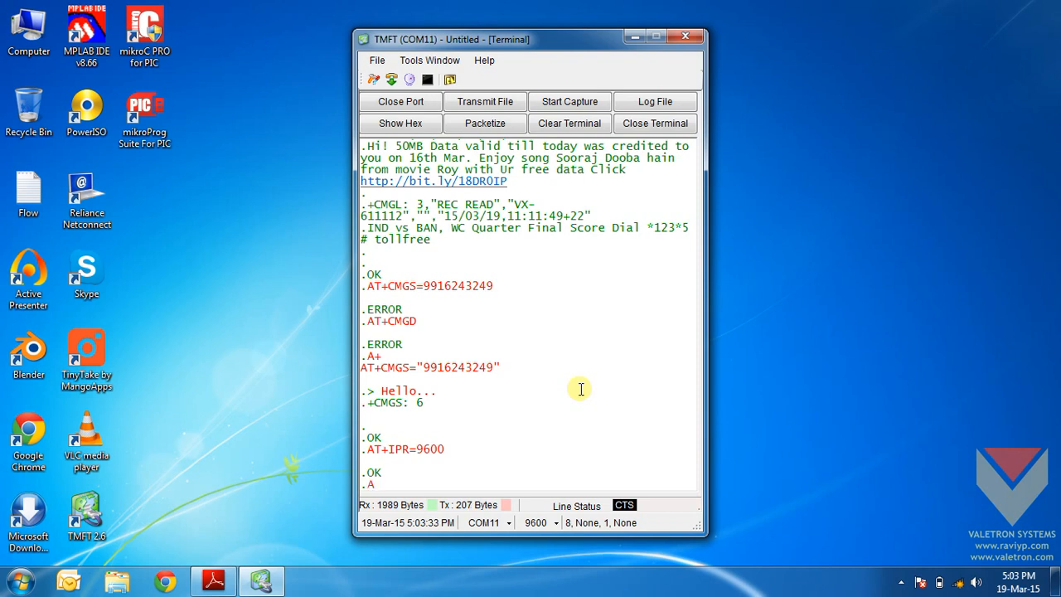
type("AT+IPR")
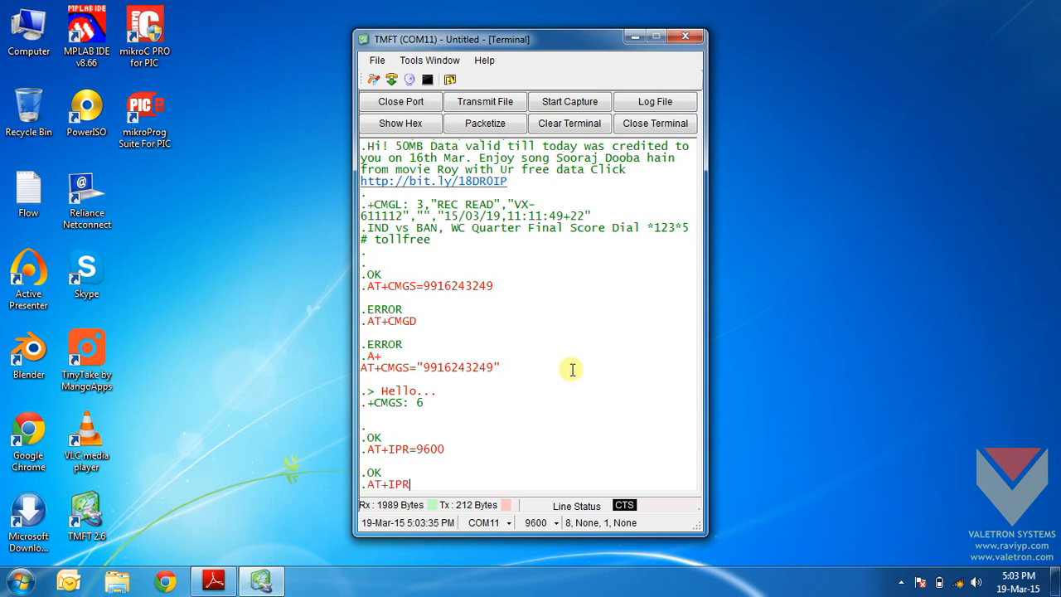